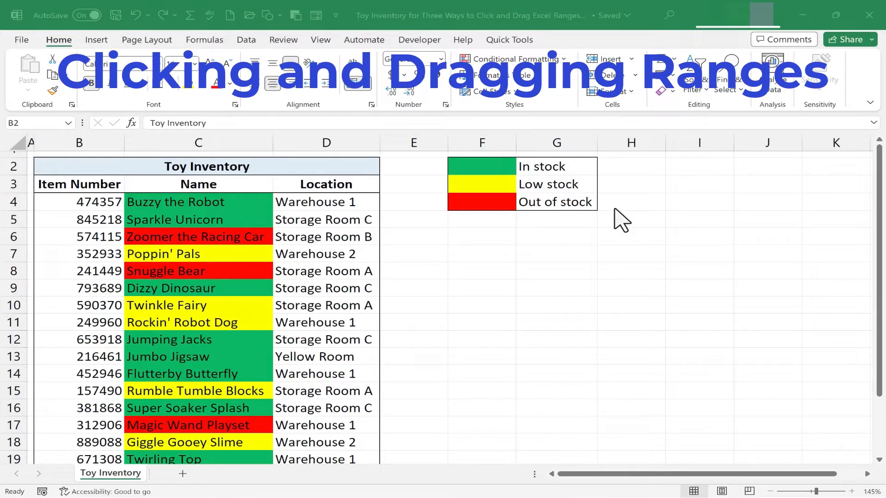
pyautogui.moveTo(554, 243)
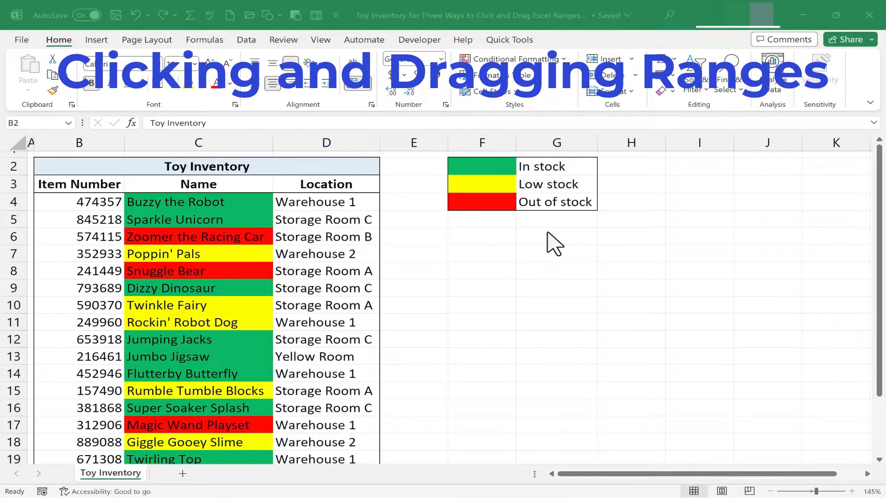
pyautogui.moveTo(588, 243)
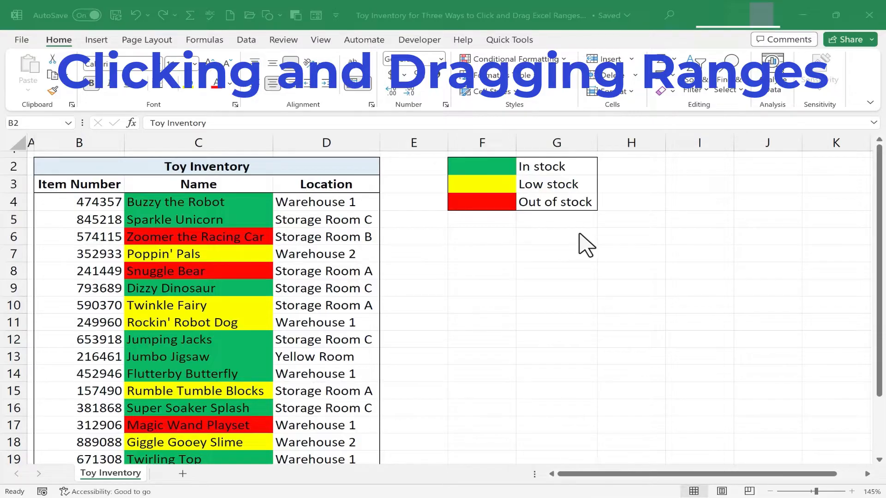
pyautogui.moveTo(613, 306)
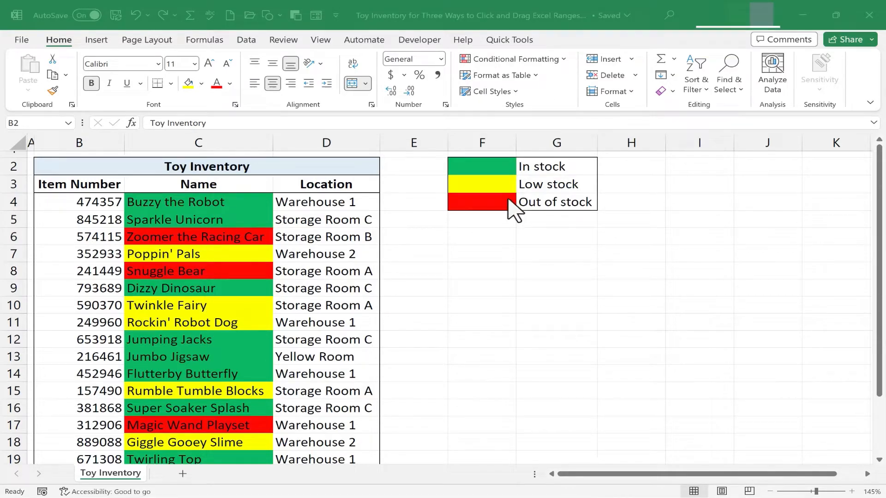
pyautogui.moveTo(556, 195)
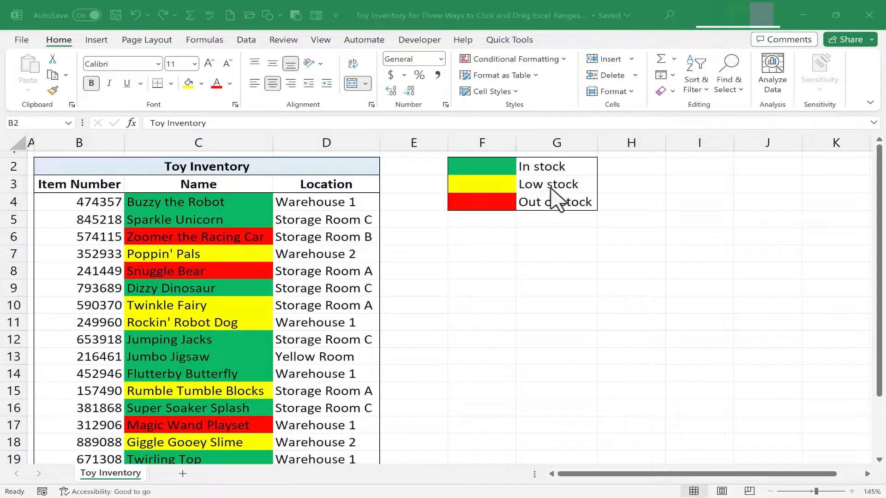
pyautogui.moveTo(410, 206)
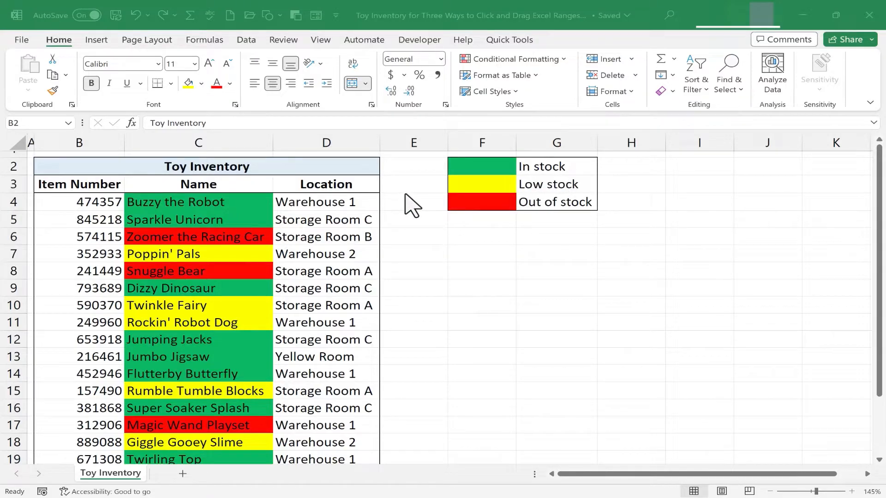
pyautogui.moveTo(560, 206)
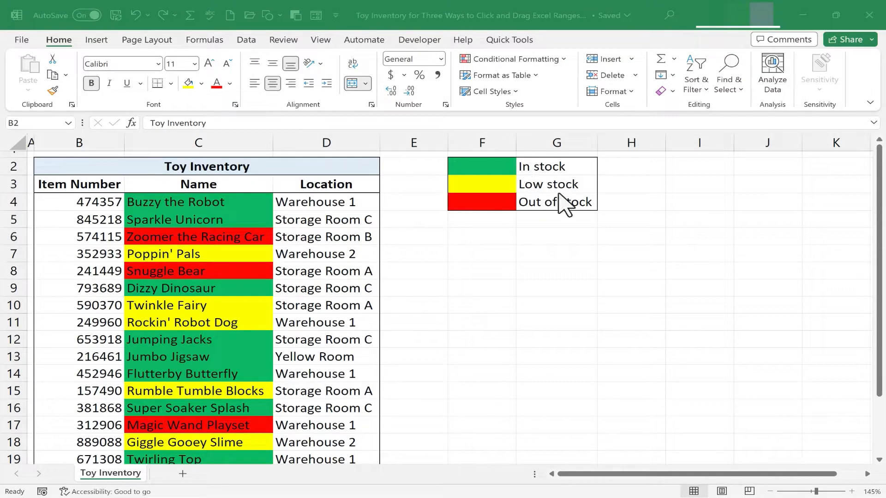
pyautogui.moveTo(569, 263)
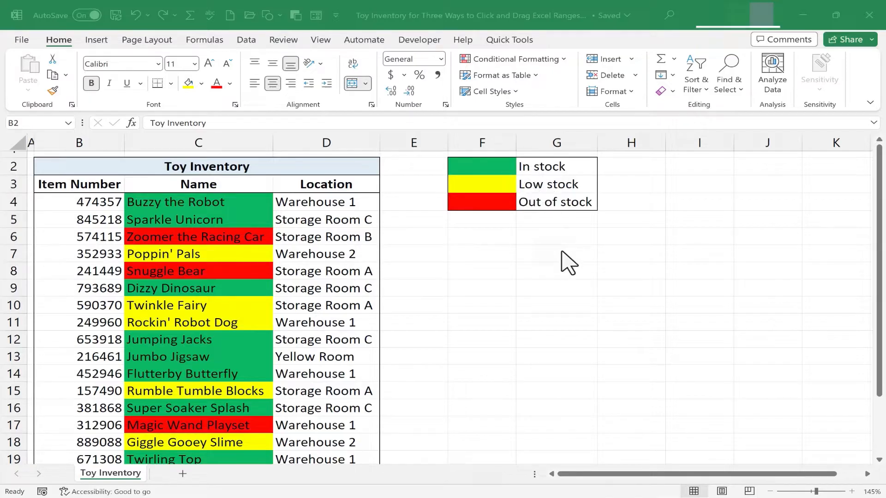
pyautogui.moveTo(539, 217)
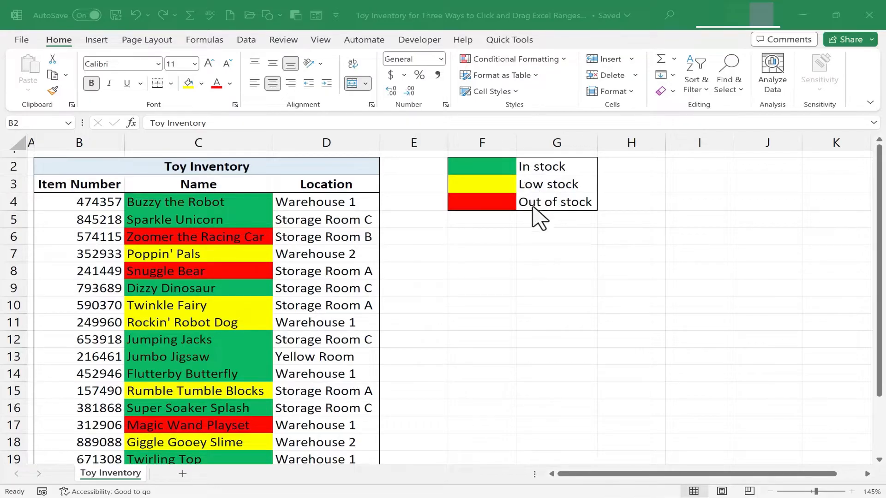
pyautogui.moveTo(514, 164)
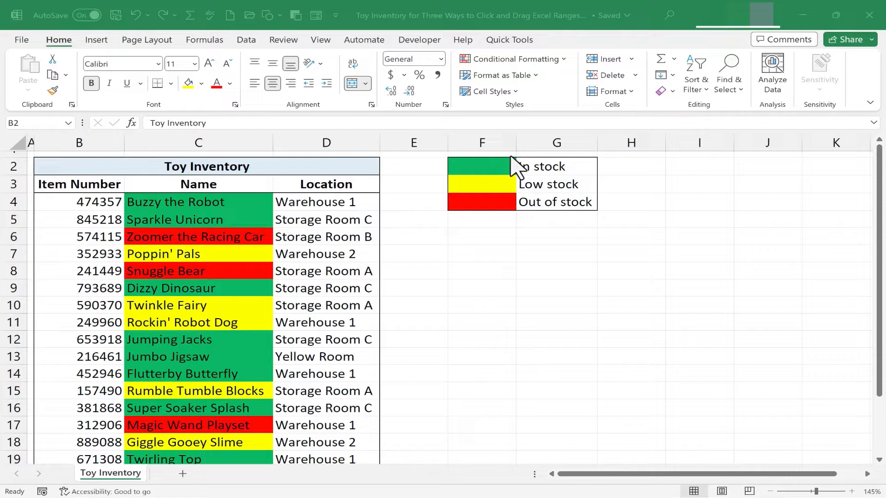
pyautogui.moveTo(635, 274)
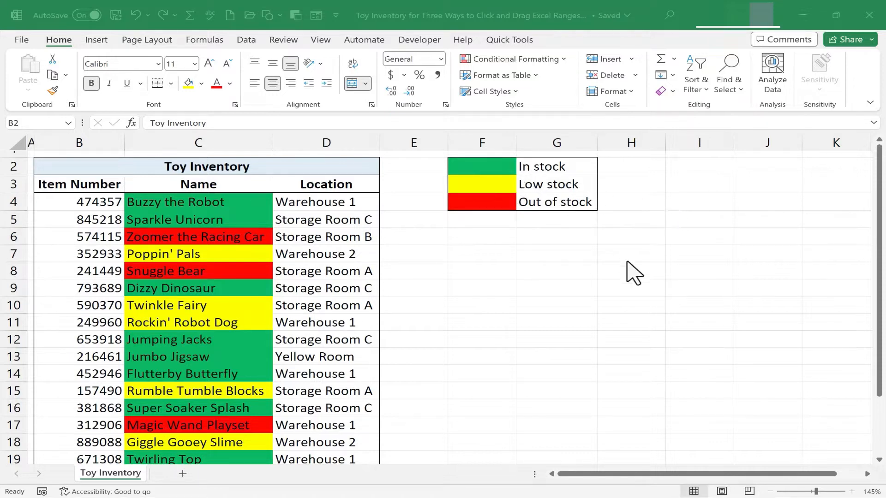
# Move the stock colour legend from F2:G4 over to I2:J4.
pyautogui.click(481, 166)
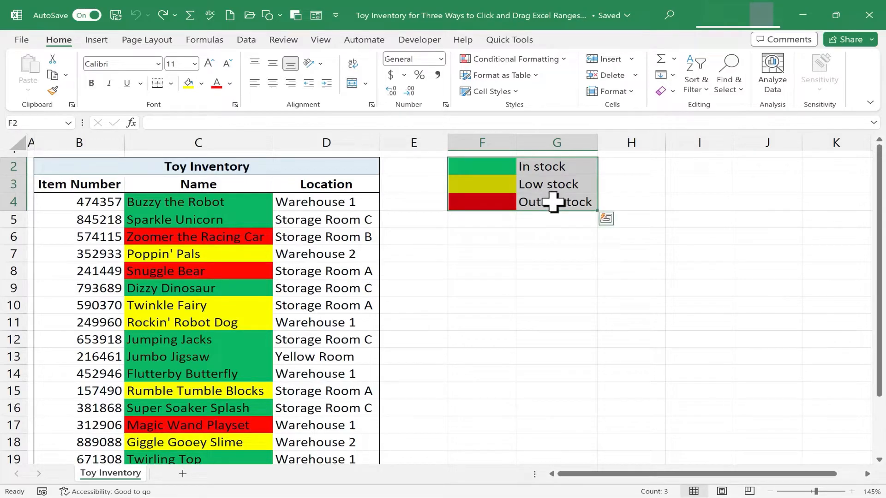
pyautogui.moveTo(556, 186)
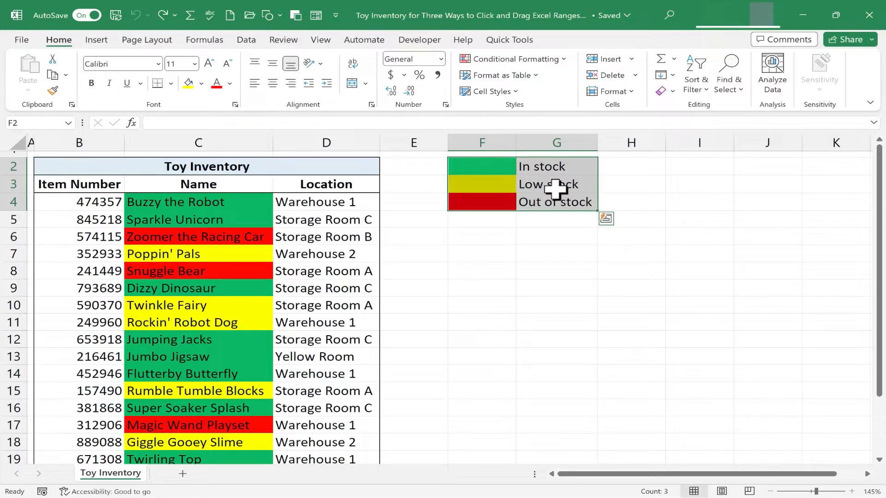
pyautogui.moveTo(605, 198)
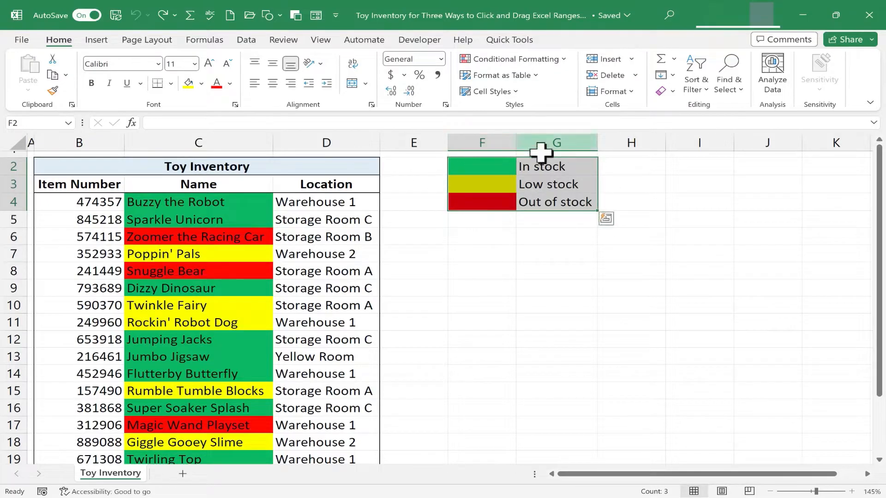
pyautogui.moveTo(609, 189)
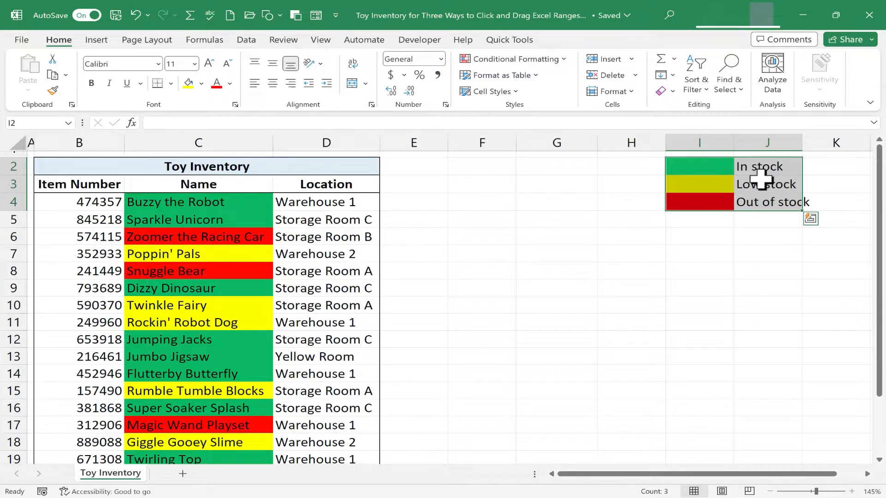
pyautogui.moveTo(728, 205)
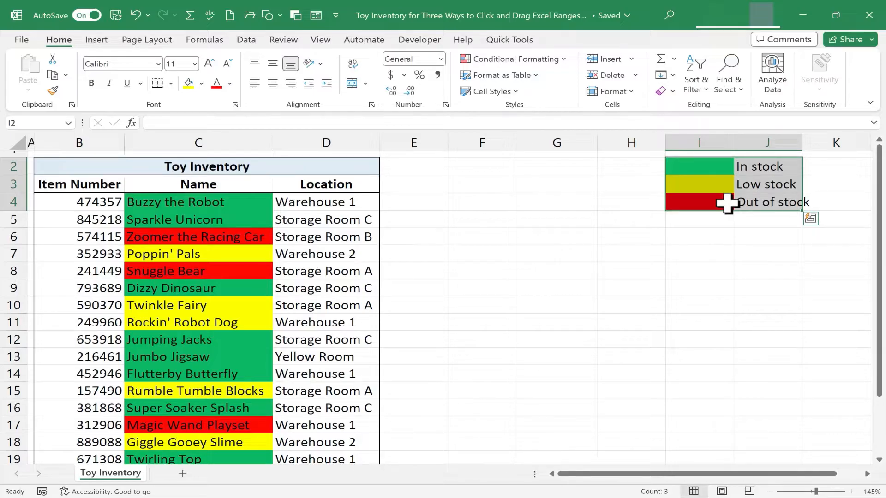
pyautogui.moveTo(723, 221)
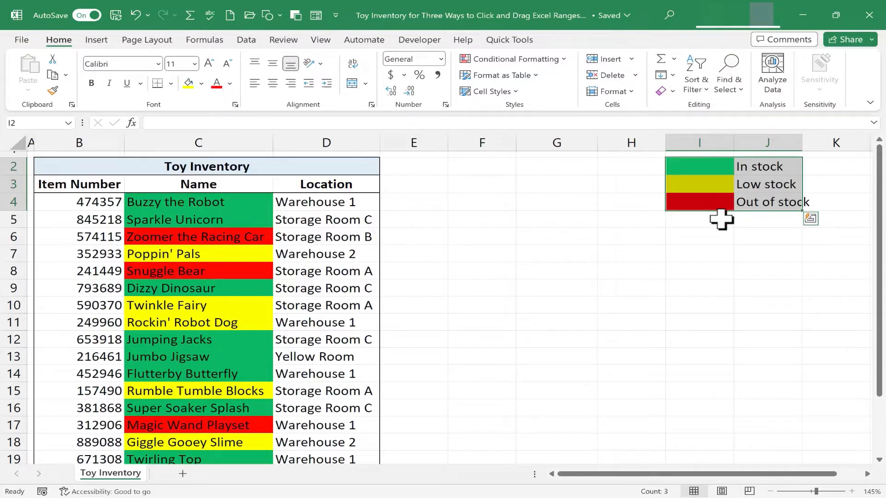
# Ctrl-drag a copy of the legend so it sits in both F2:G4 and I2:J4, then deselect.
pyautogui.click(699, 236)
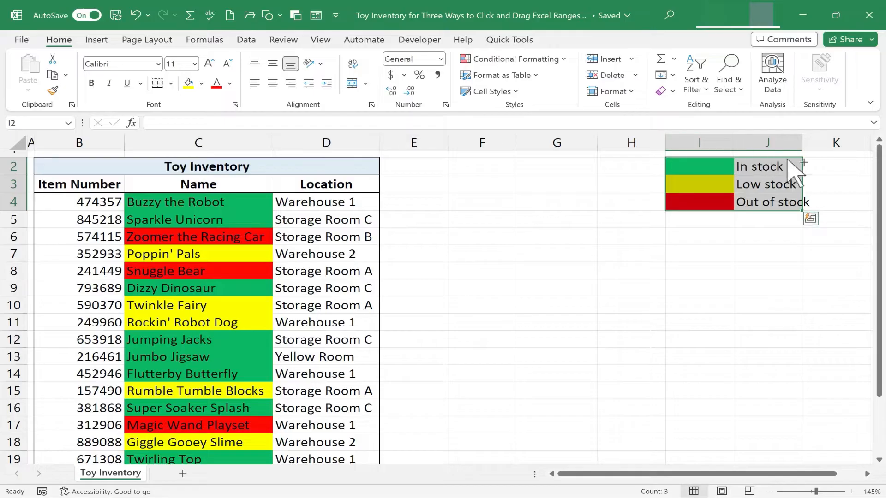
pyautogui.moveTo(660, 199)
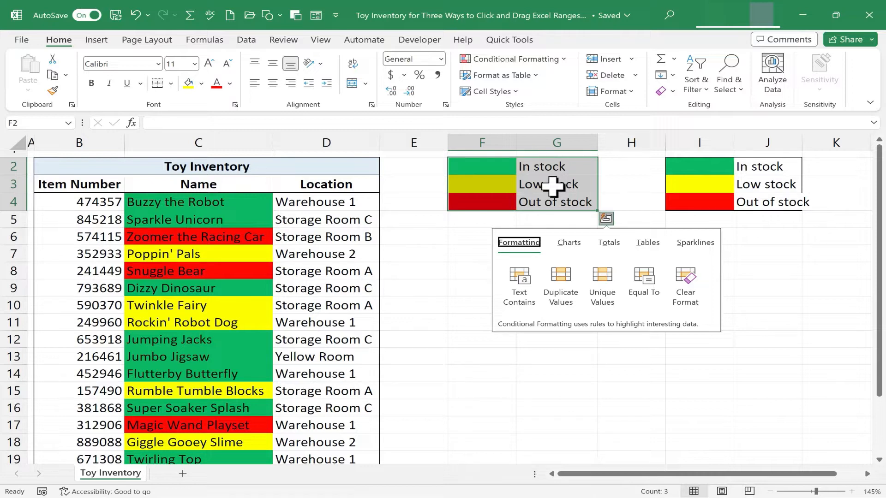
pyautogui.press('ctrl')
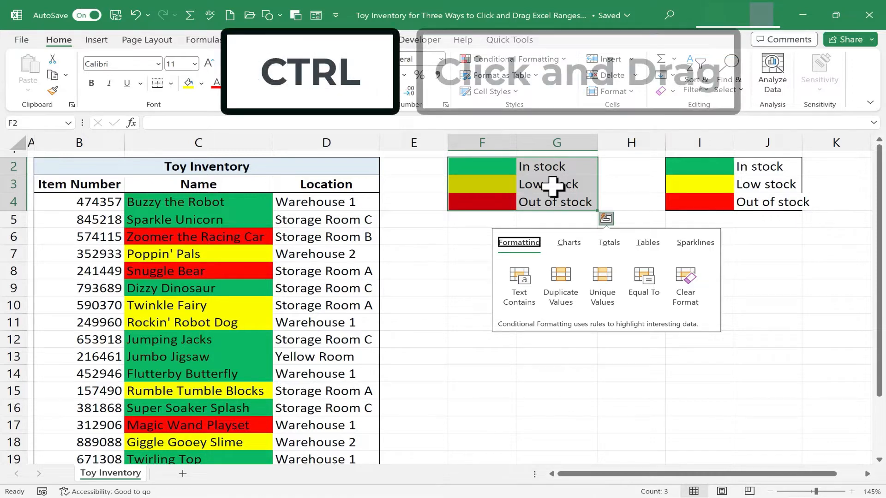
pyautogui.click(835, 287)
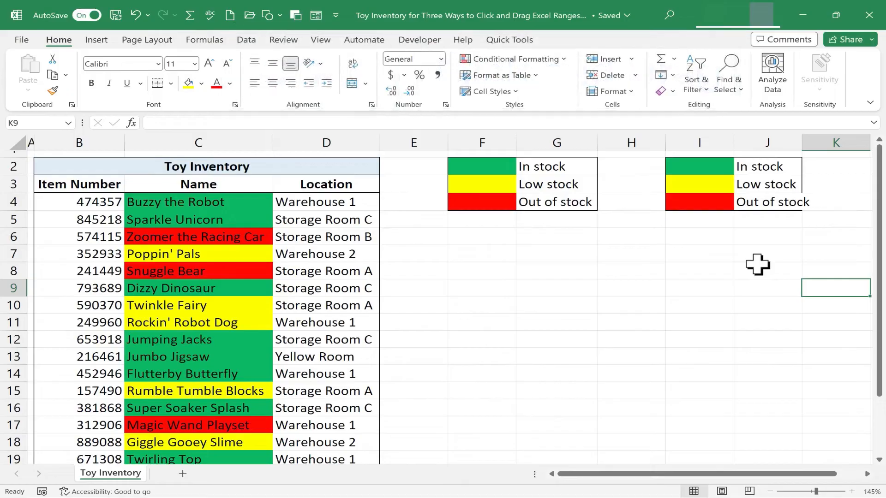
pyautogui.moveTo(495, 174)
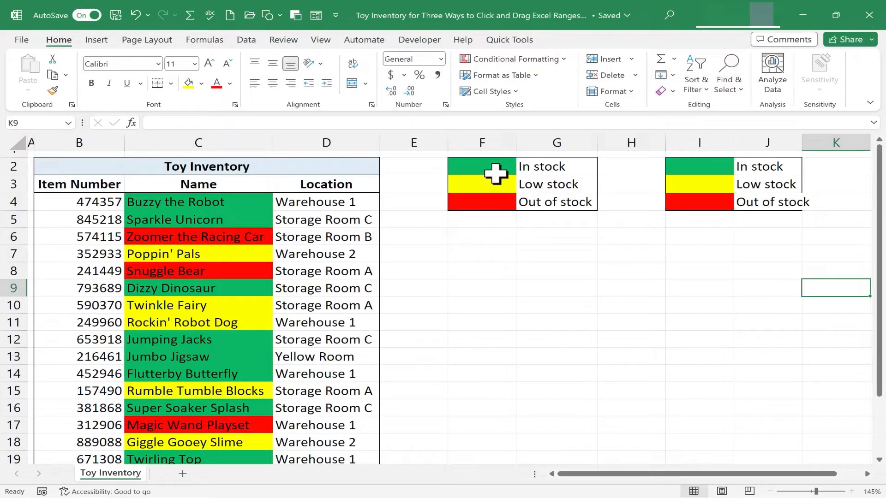
# Right-drag the F2:G4 legend to F9:G11 as Copy Here as Values Only.
pyautogui.click(556, 219)
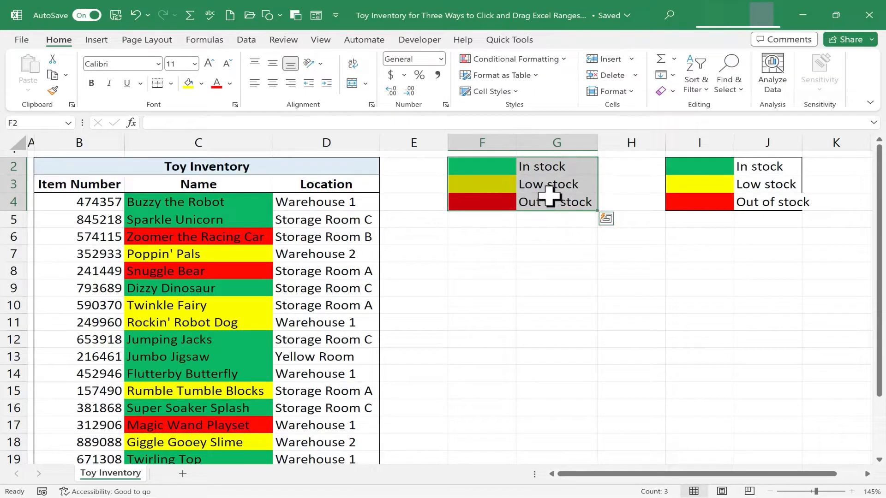
pyautogui.moveTo(588, 226)
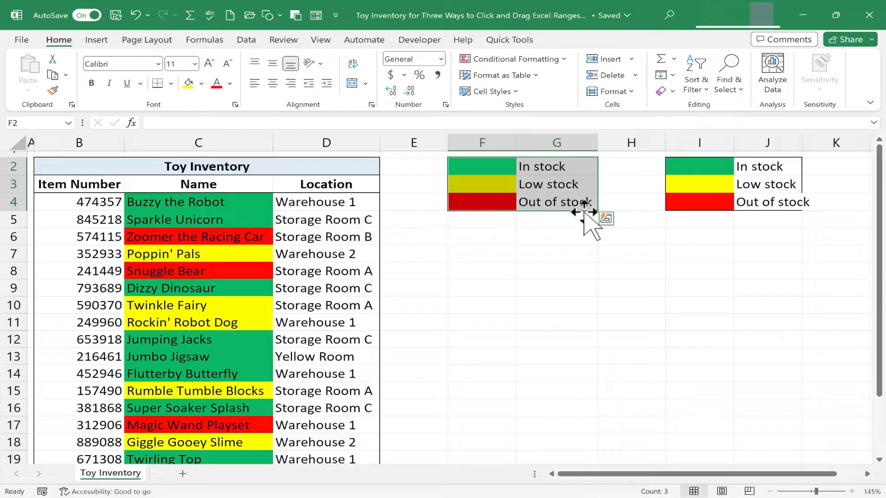
pyautogui.moveTo(576, 164)
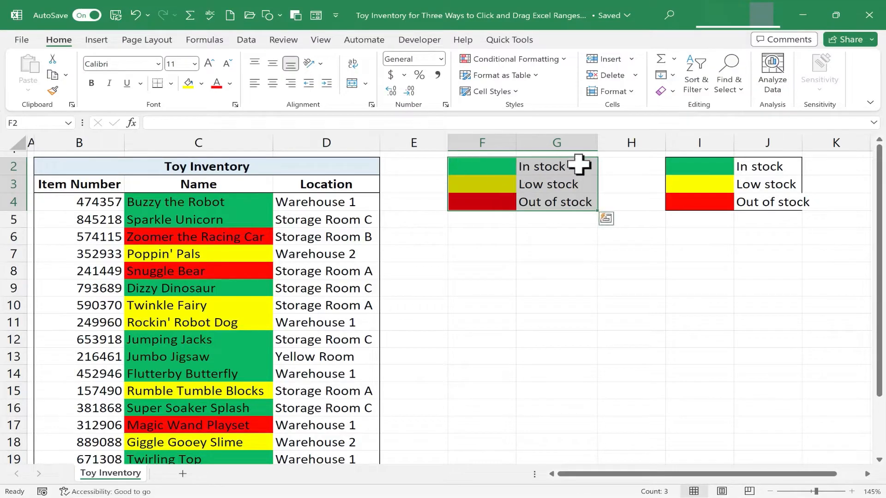
pyautogui.moveTo(600, 186)
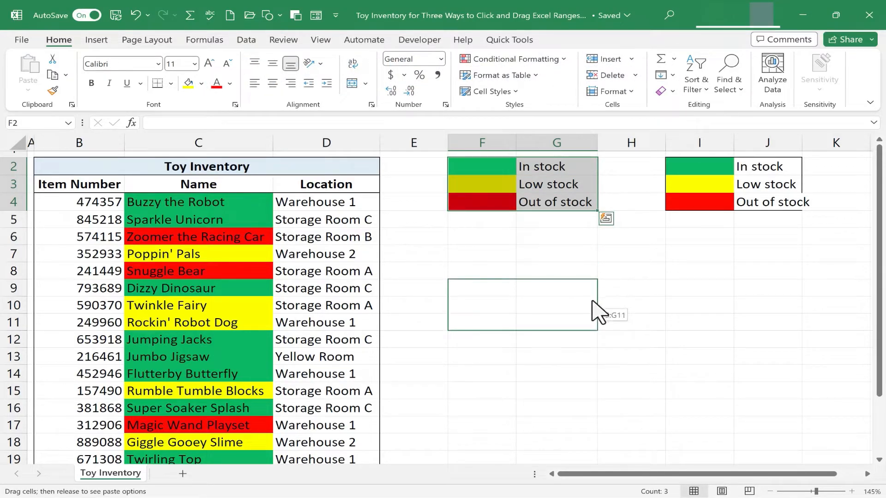
pyautogui.rightClick(598, 314)
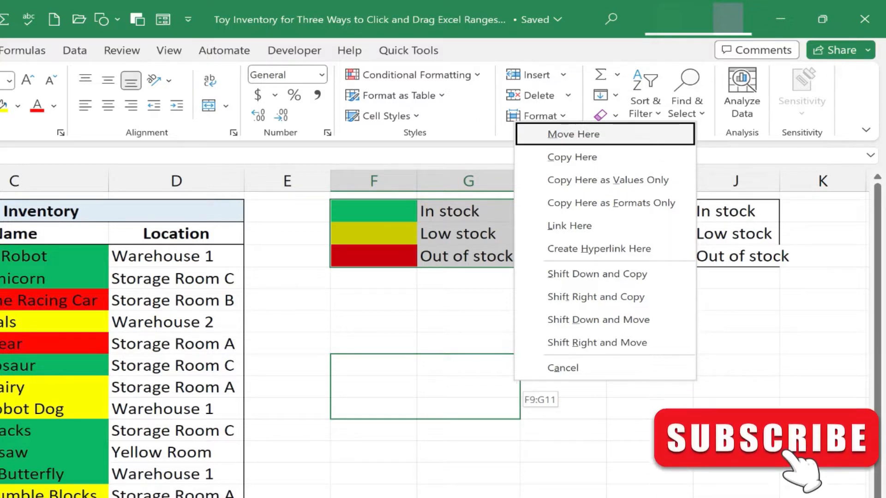
pyautogui.moveTo(635, 150)
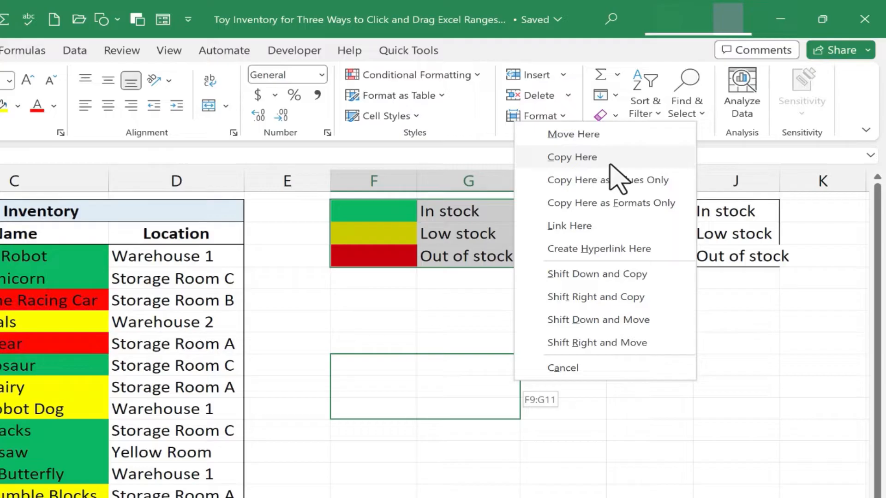
pyautogui.moveTo(626, 169)
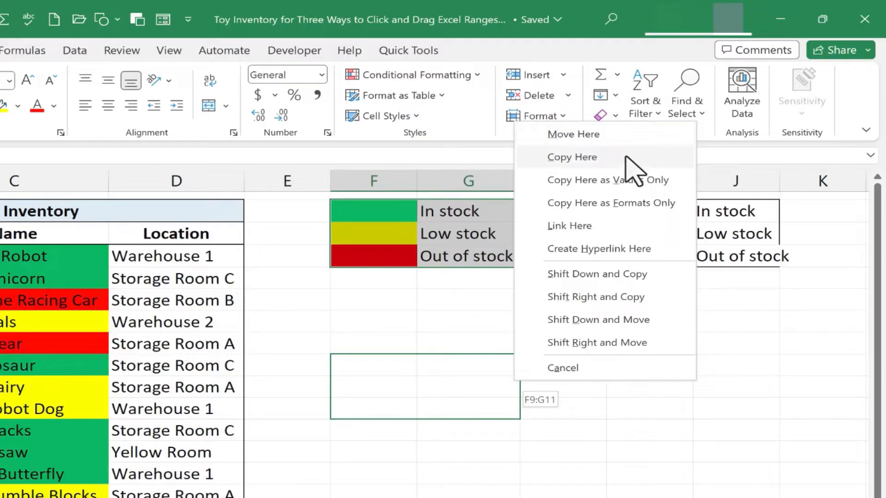
pyautogui.moveTo(618, 195)
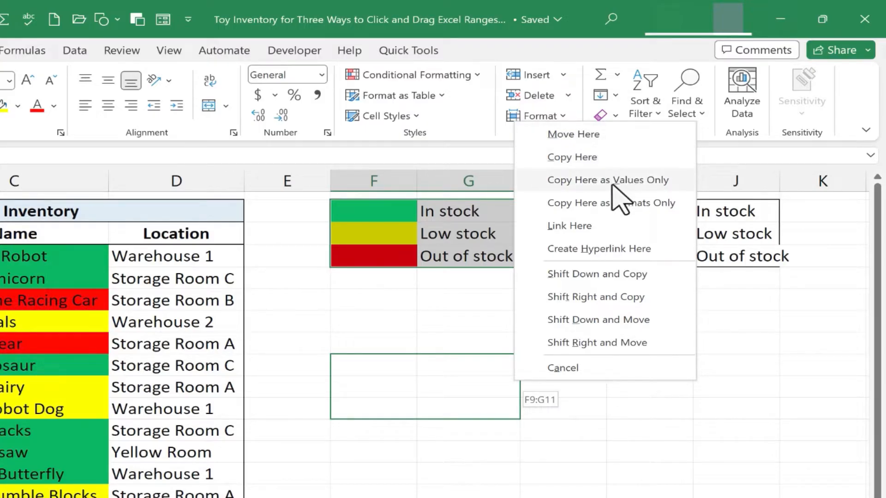
pyautogui.moveTo(593, 200)
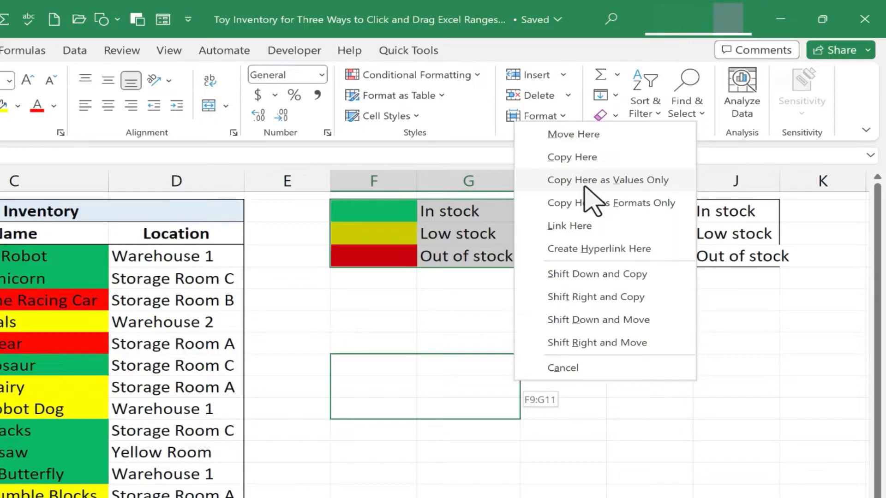
pyautogui.click(607, 180)
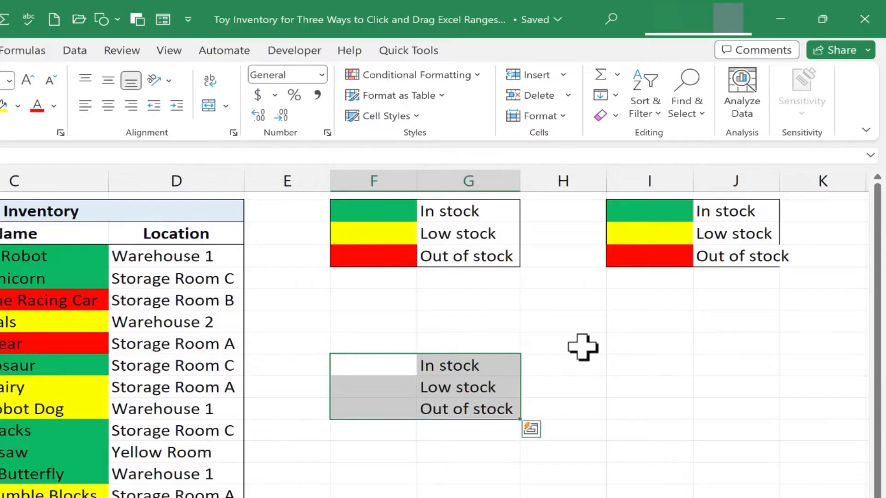
pyautogui.moveTo(525, 376)
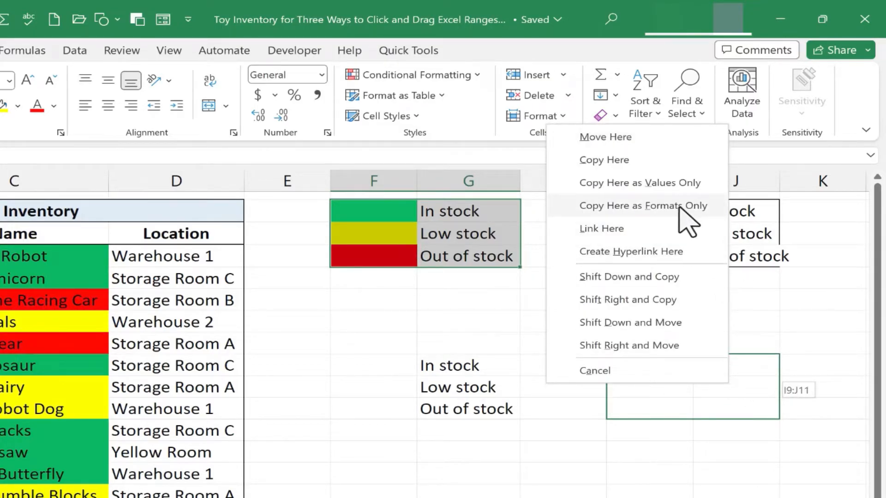
# Right-drag the legend to I9:J11 as Copy Here as Formats Only.
pyautogui.click(642, 205)
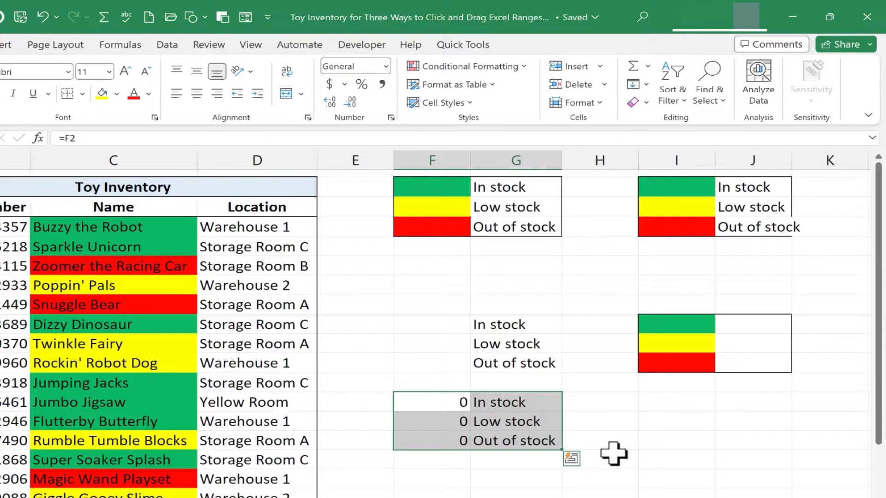
pyautogui.moveTo(564, 214)
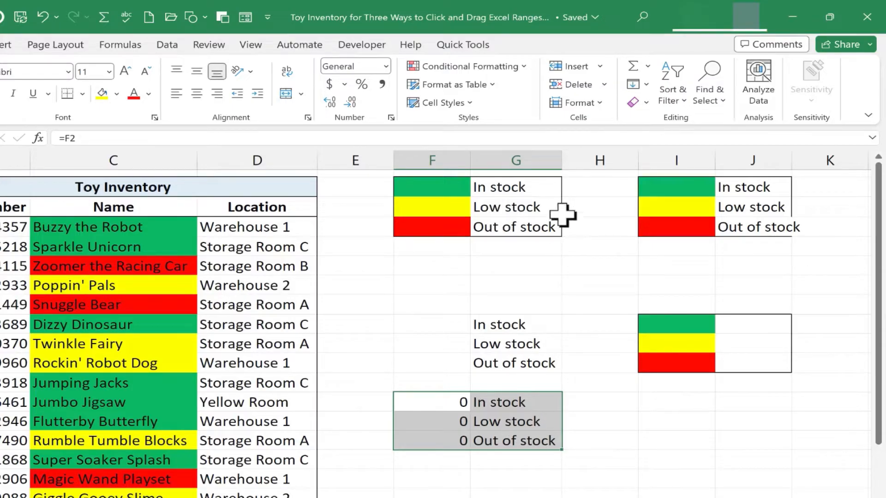
pyautogui.moveTo(511, 189)
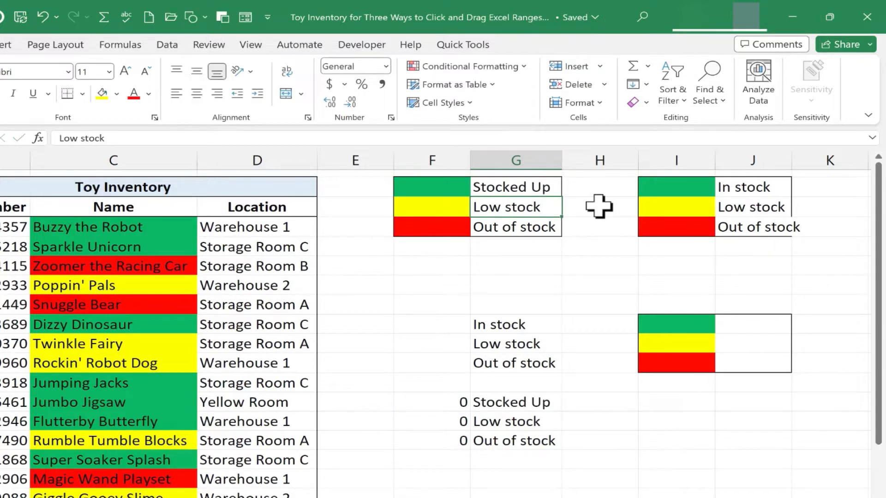
pyautogui.moveTo(526, 418)
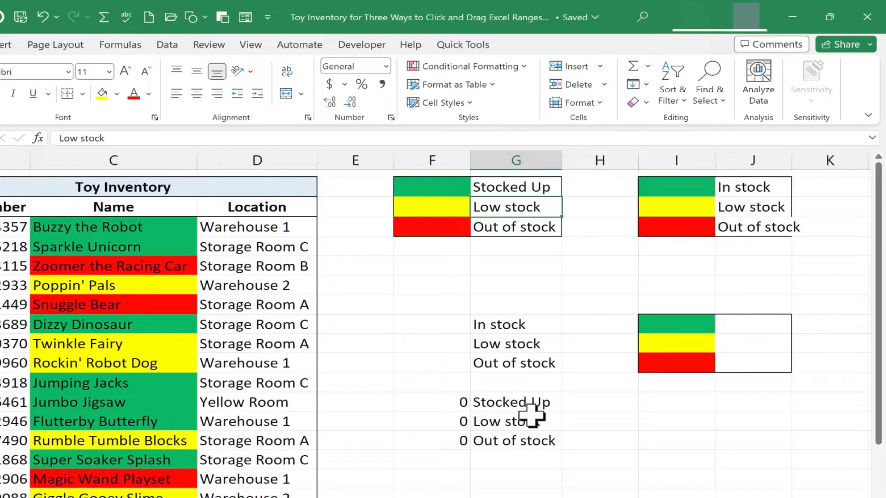
# Verify the linked legend cells in F13:G15 hold =G2 and =G3 after renaming to Stocked Up.
pyautogui.click(513, 402)
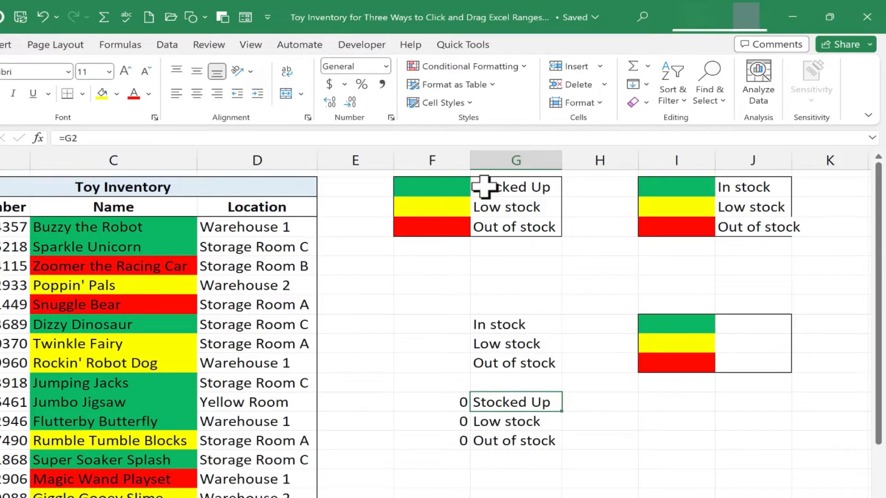
pyautogui.moveTo(481, 240)
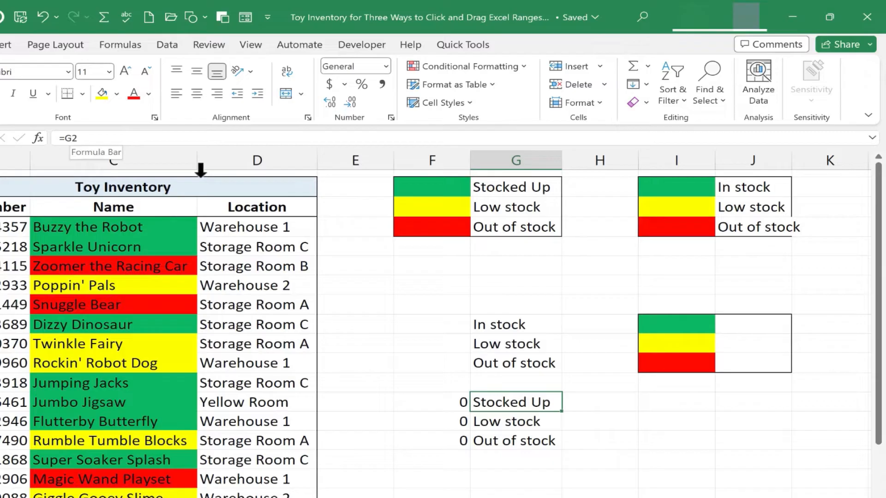
pyautogui.moveTo(429, 336)
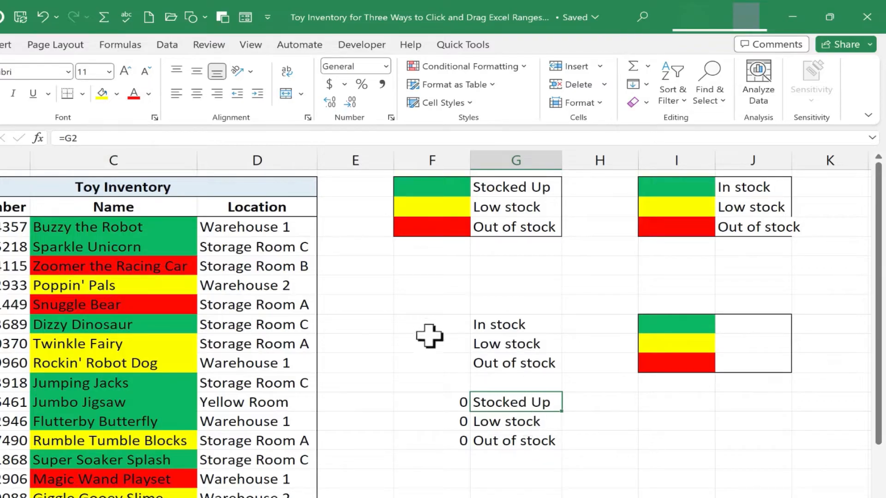
pyautogui.moveTo(69, 143)
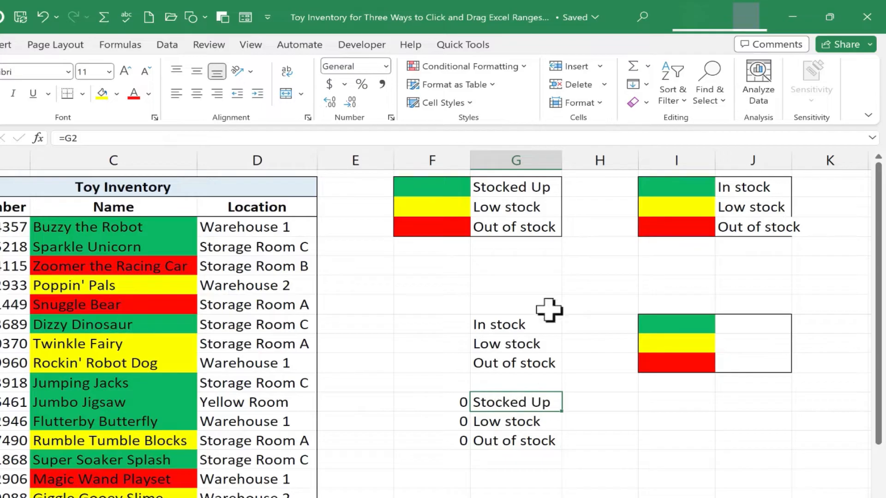
pyautogui.click(514, 421)
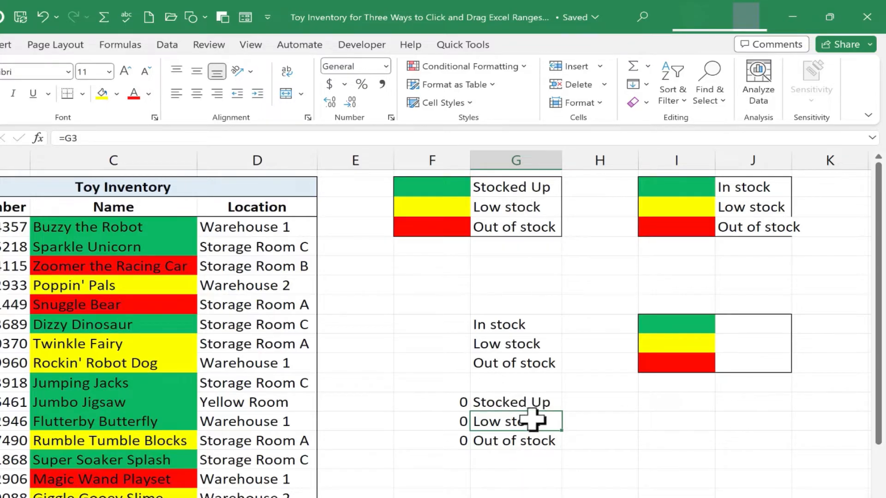
pyautogui.click(514, 441)
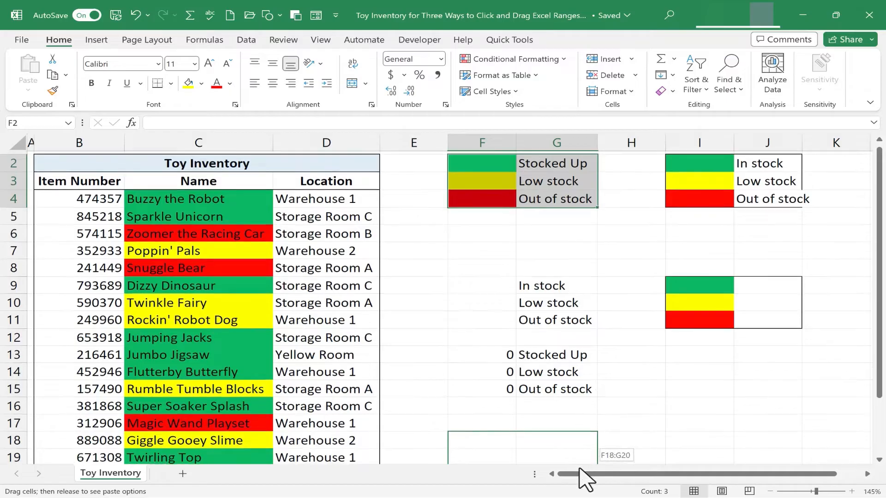
# Right-drag the legend to F98 as Create Hyperlink Here, follow it back to F2.
pyautogui.scroll(-3)
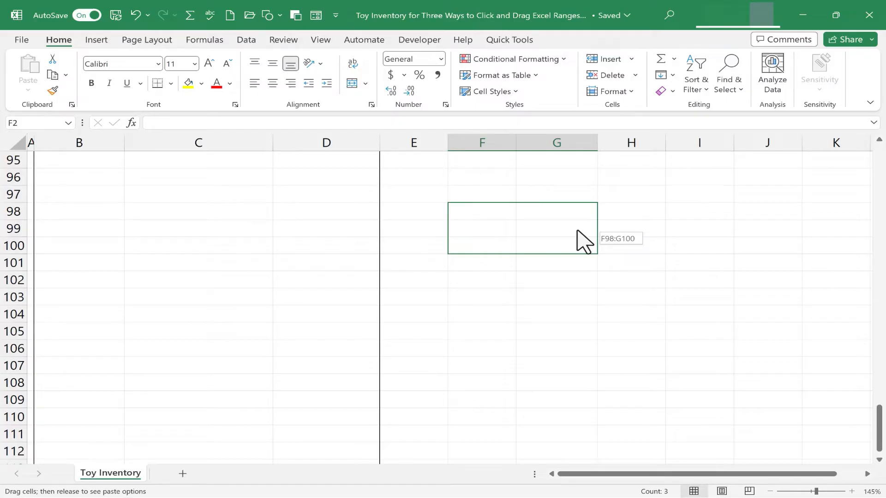
pyautogui.rightClick(585, 239)
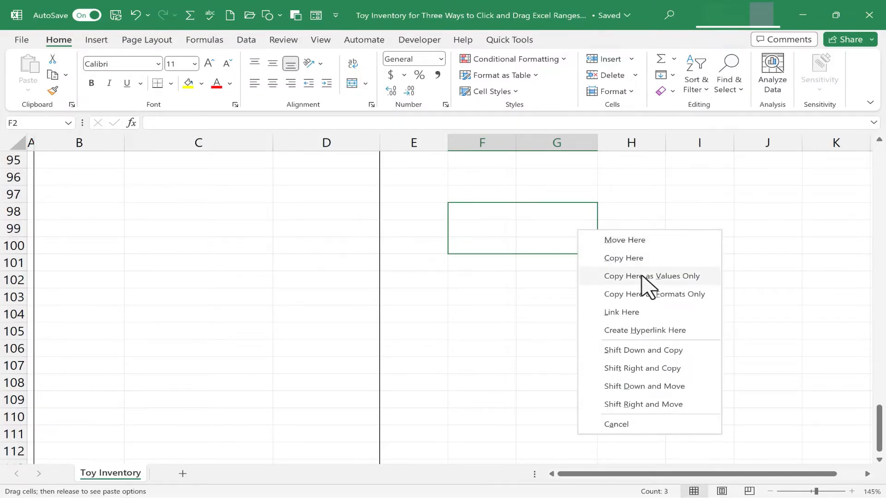
pyautogui.moveTo(640, 294)
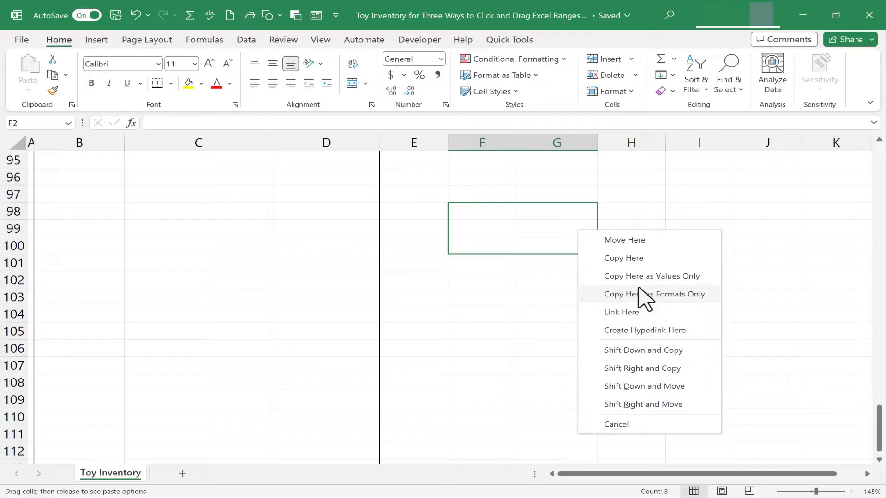
pyautogui.moveTo(678, 342)
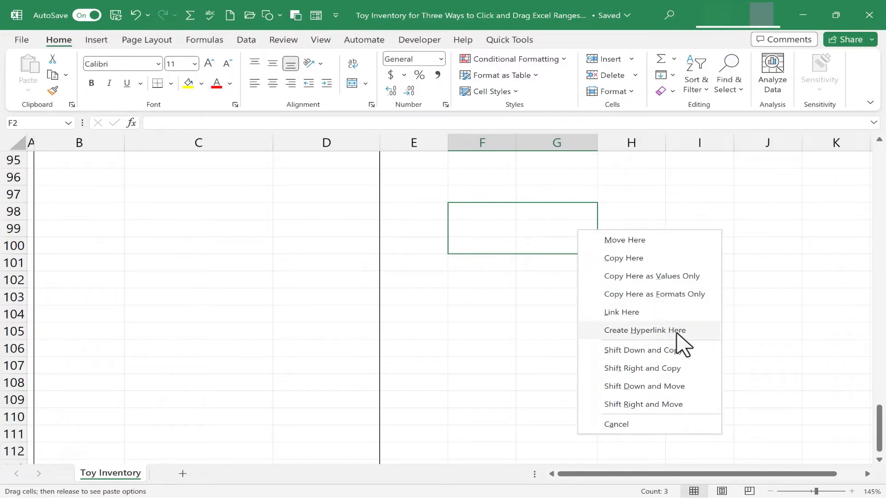
pyautogui.click(644, 330)
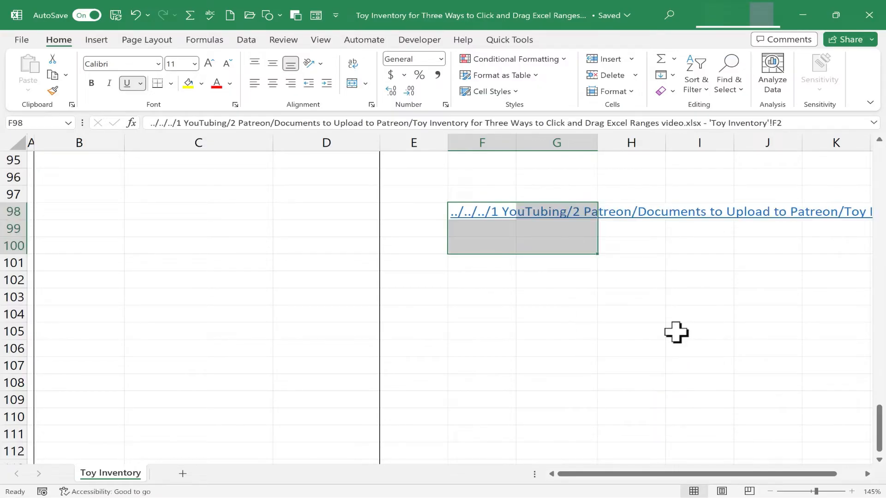
pyautogui.click(699, 262)
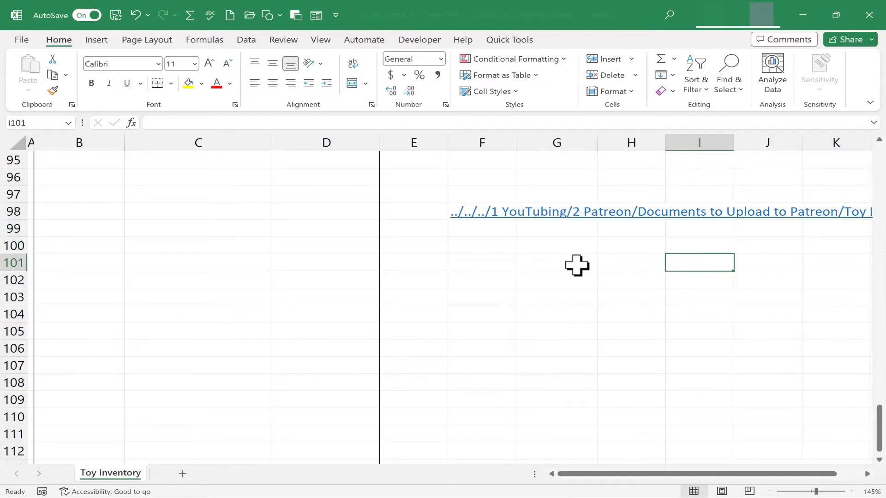
pyautogui.click(556, 262)
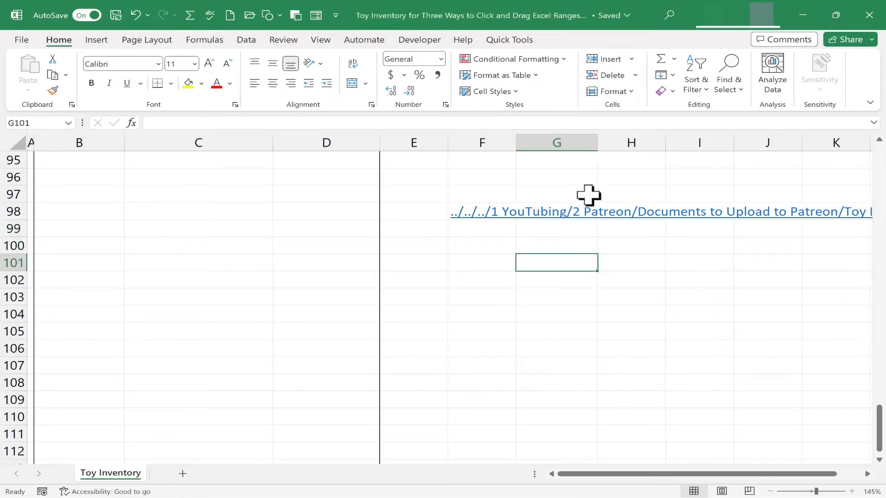
pyautogui.moveTo(575, 231)
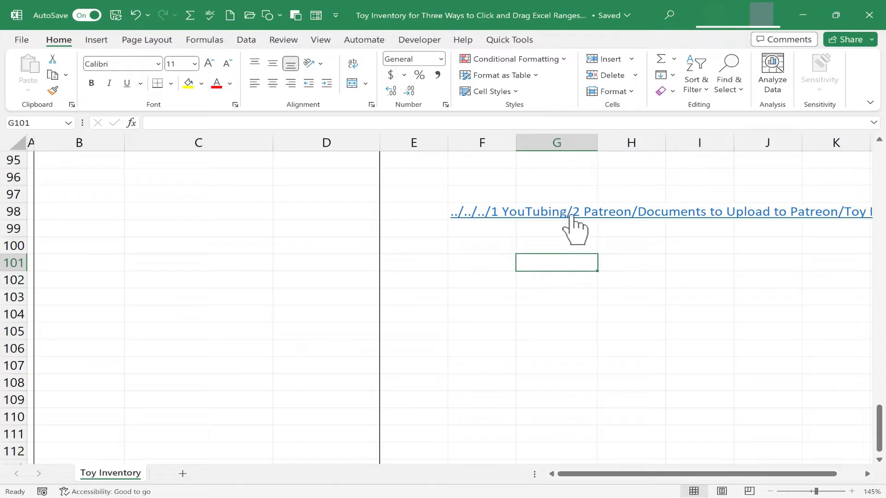
pyautogui.scroll(3)
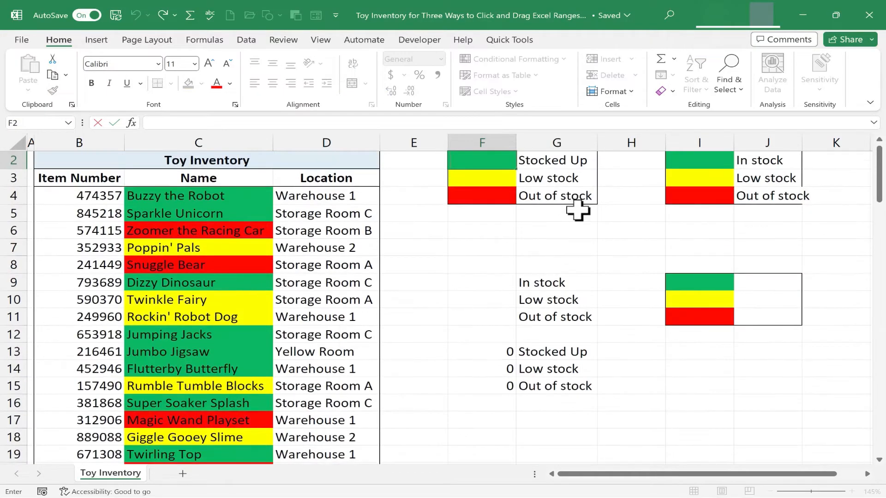
pyautogui.moveTo(559, 192)
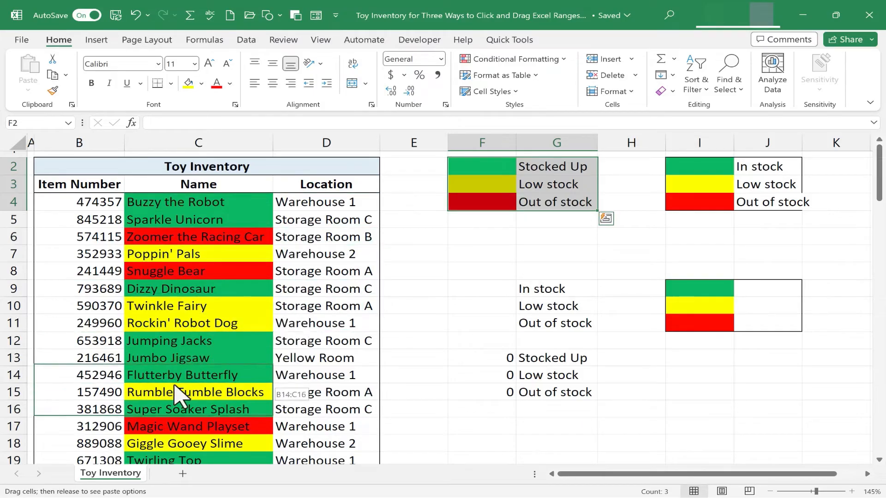
# Shift Down and Copy the legend into B13:C15, undo to compare, then redo it.
pyautogui.rightClick(179, 395)
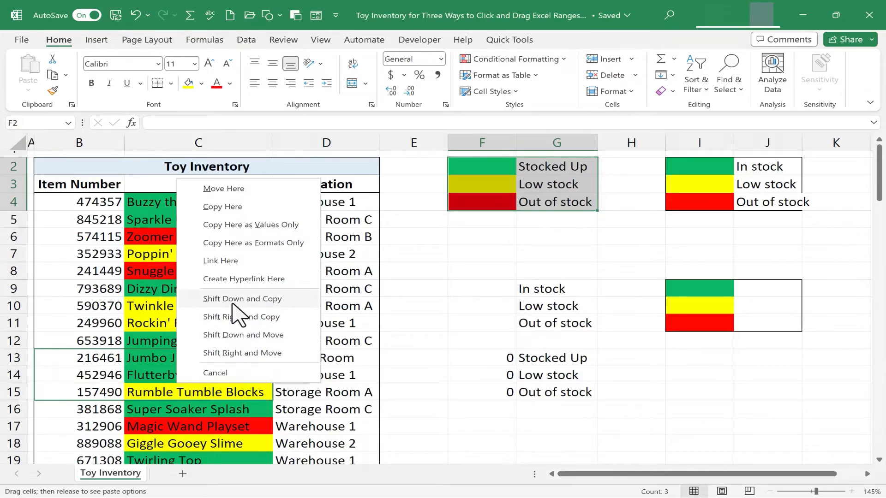
pyautogui.click(243, 299)
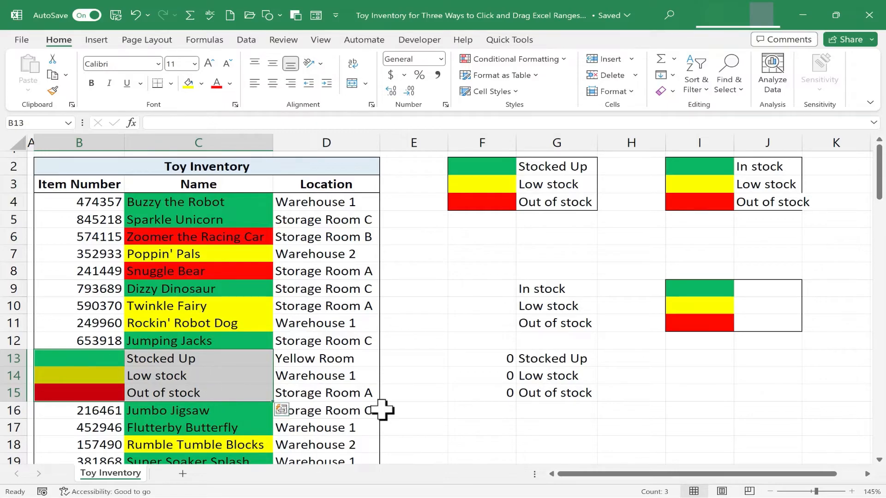
pyautogui.moveTo(591, 189)
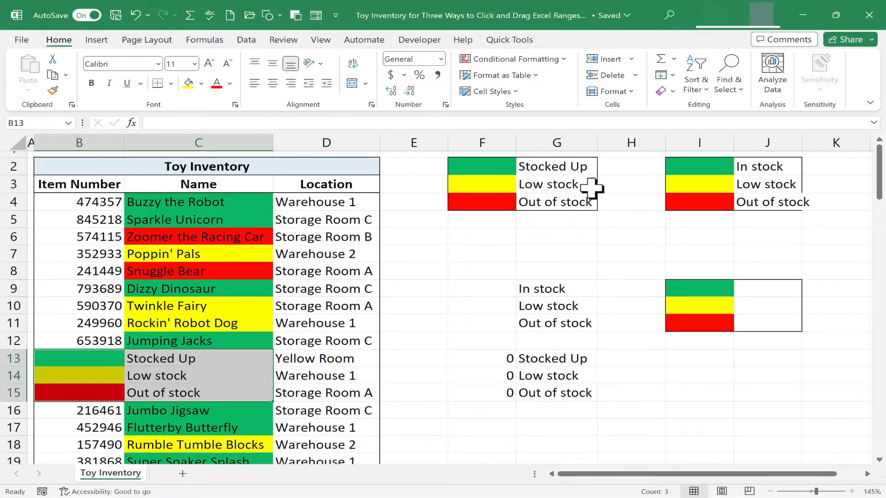
pyautogui.moveTo(491, 368)
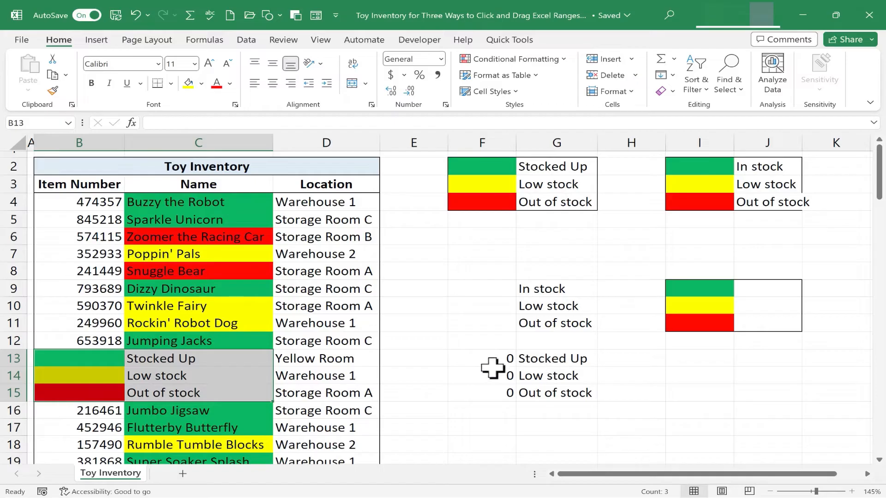
pyautogui.press('ctrl+z')
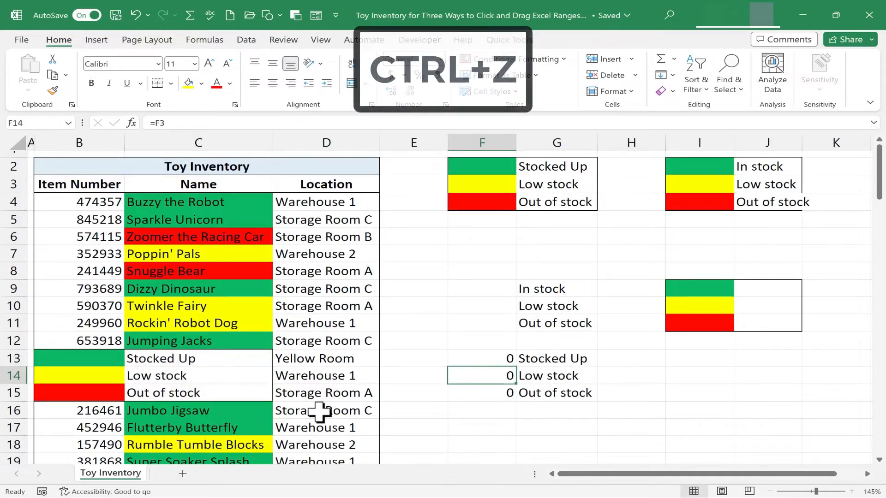
pyautogui.press('ctrl+z')
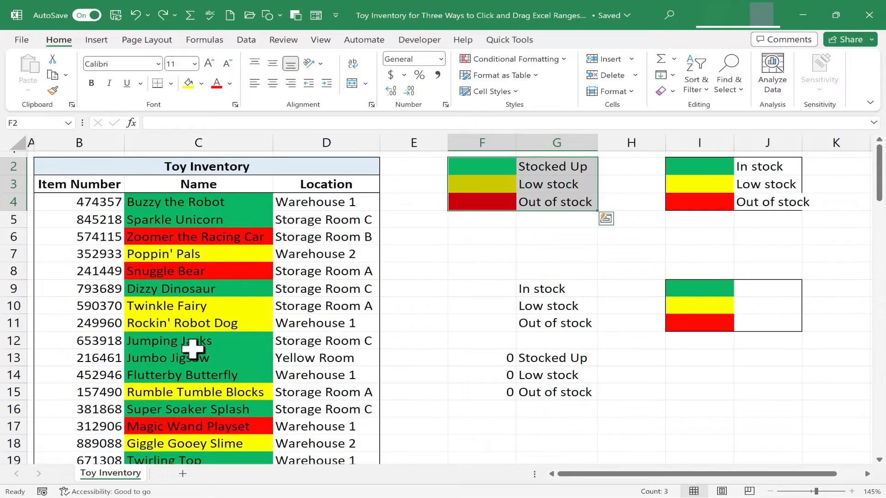
pyautogui.moveTo(292, 385)
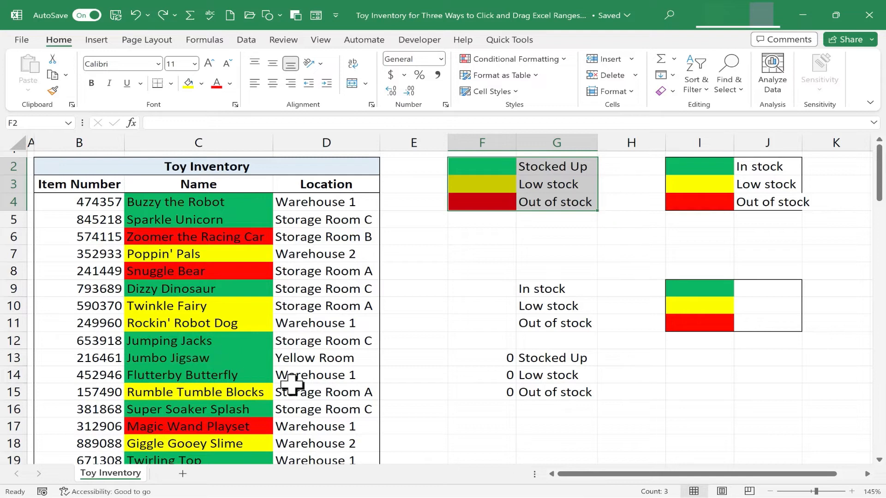
pyautogui.press('ctrl+y')
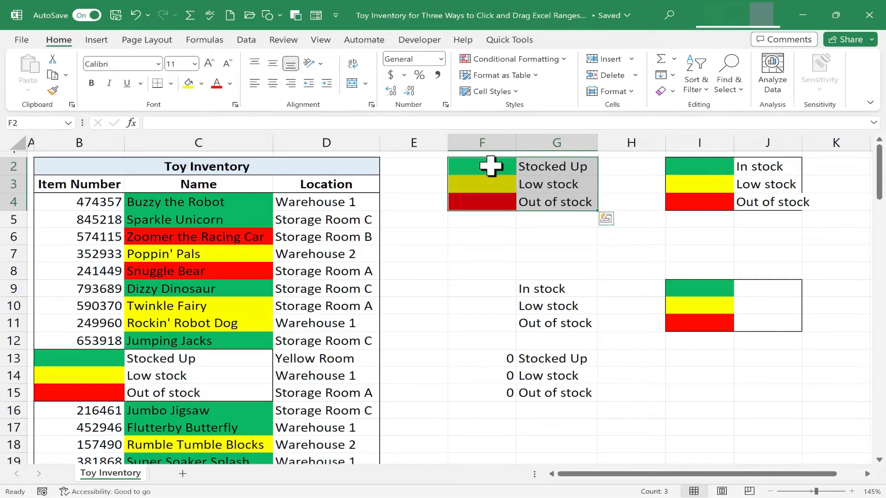
pyautogui.moveTo(601, 191)
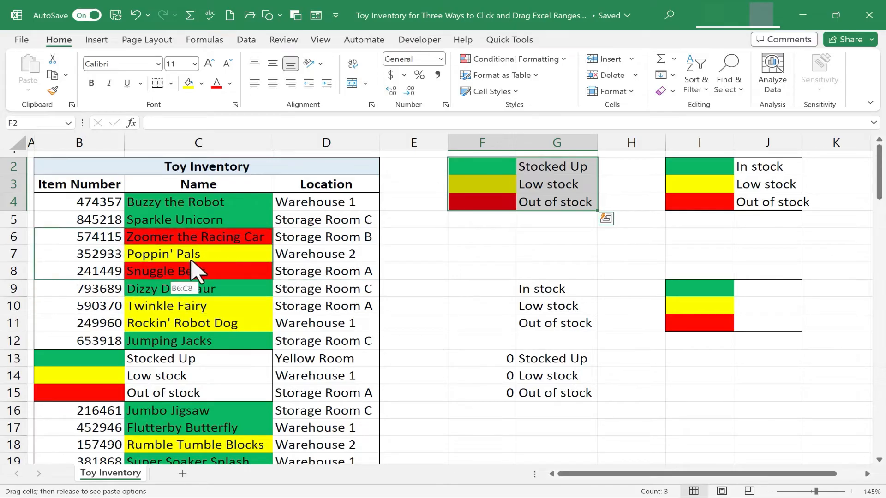
# Shift Right and Copy the legend into B6:C8, pushing the item rows into D6:F8.
pyautogui.rightClick(204, 282)
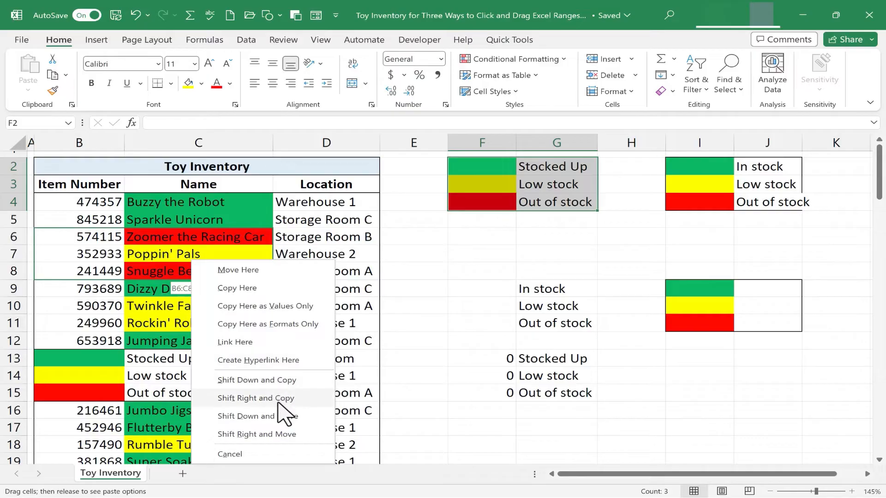
pyautogui.moveTo(181, 219)
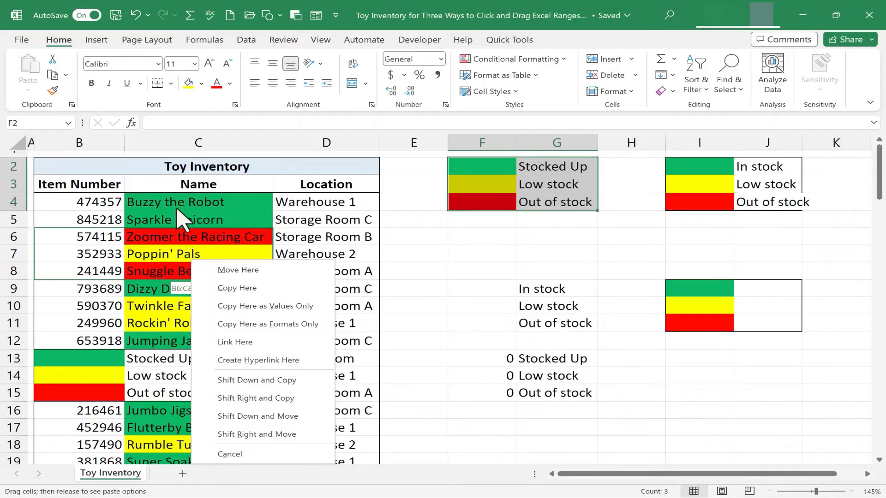
pyautogui.moveTo(370, 265)
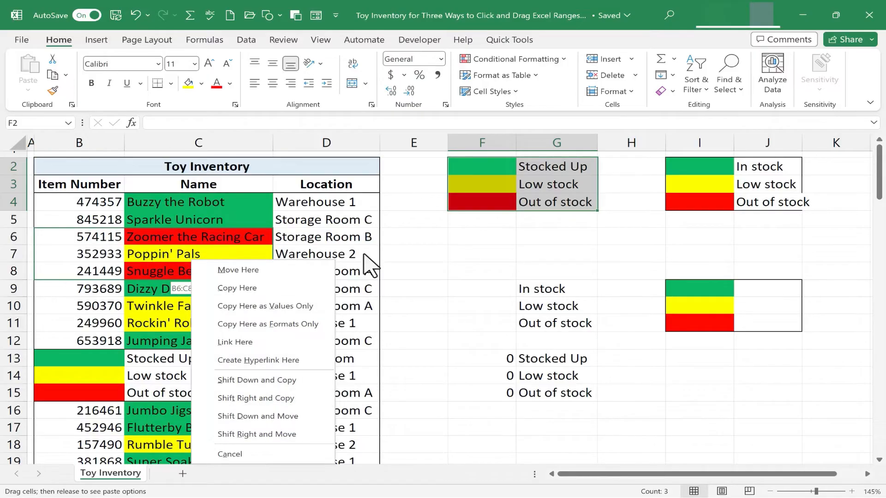
pyautogui.moveTo(113, 259)
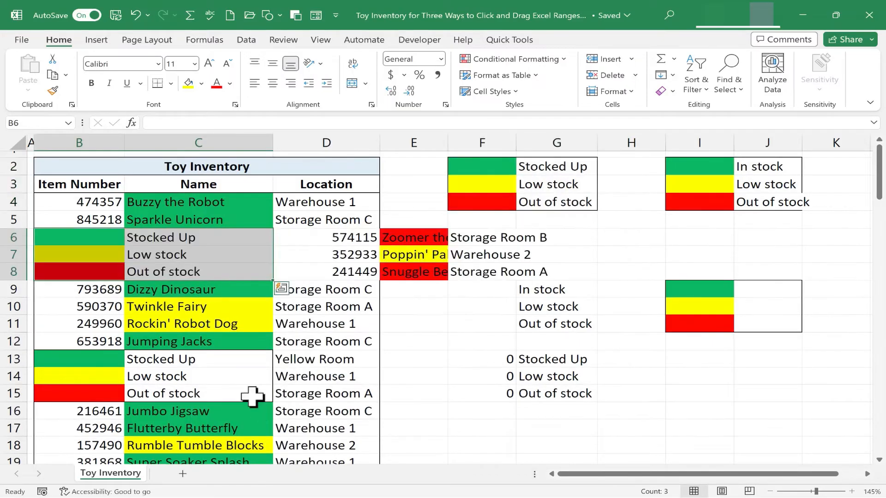
pyautogui.click(481, 219)
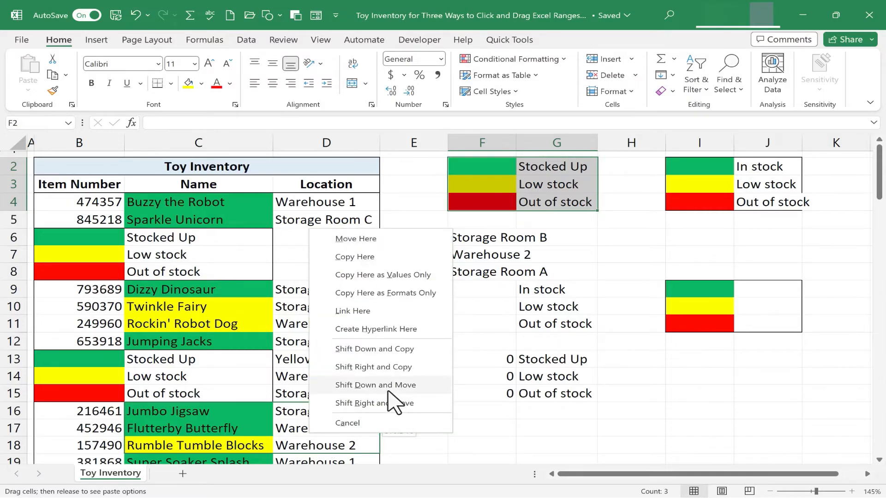
pyautogui.moveTo(257, 404)
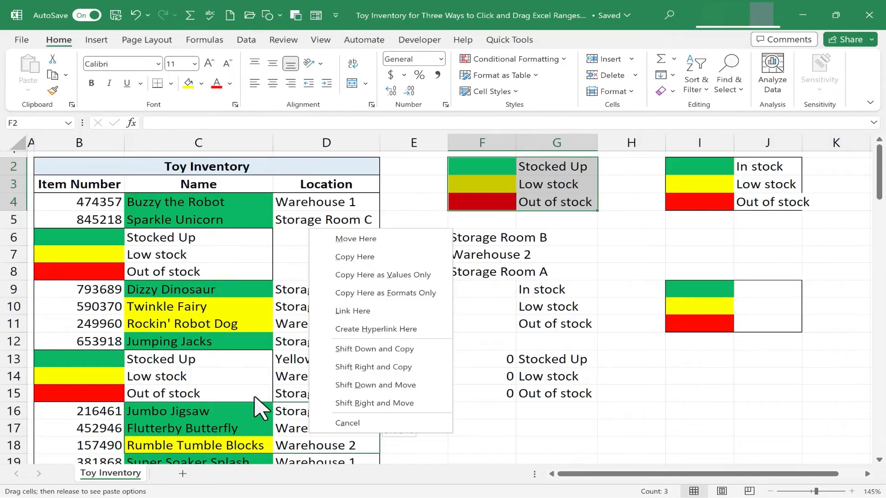
pyautogui.moveTo(543, 186)
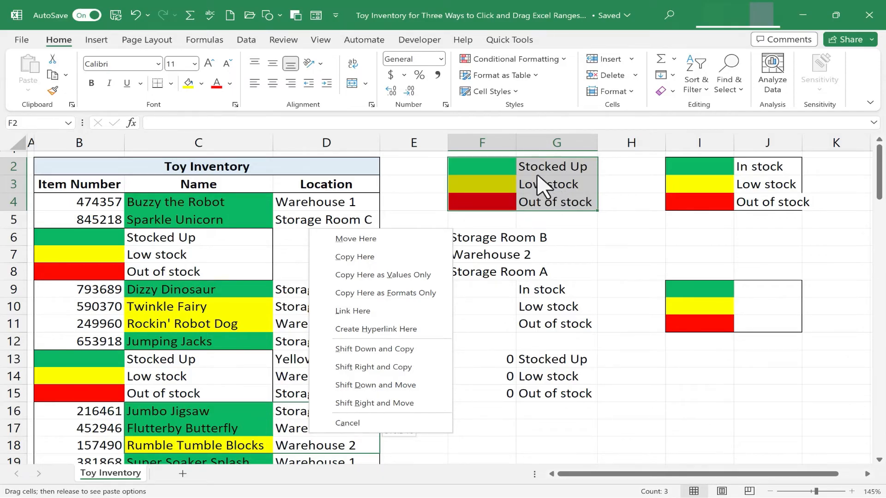
pyautogui.moveTo(203, 438)
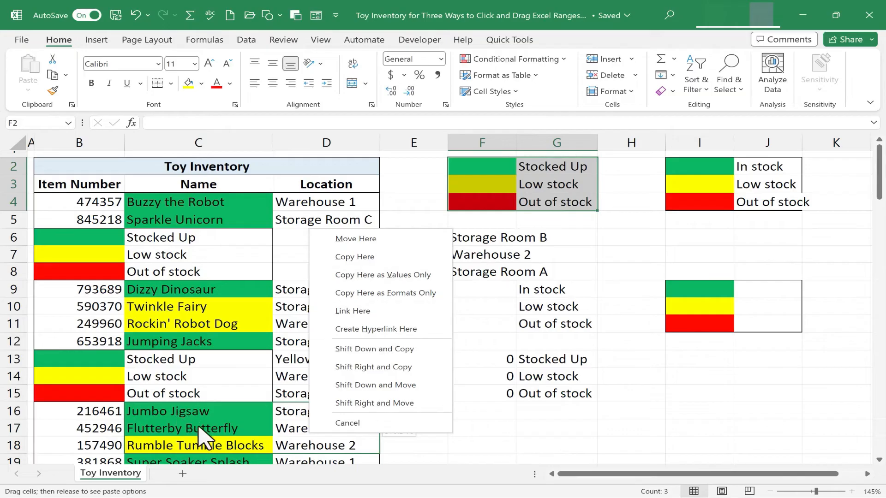
pyautogui.moveTo(350, 403)
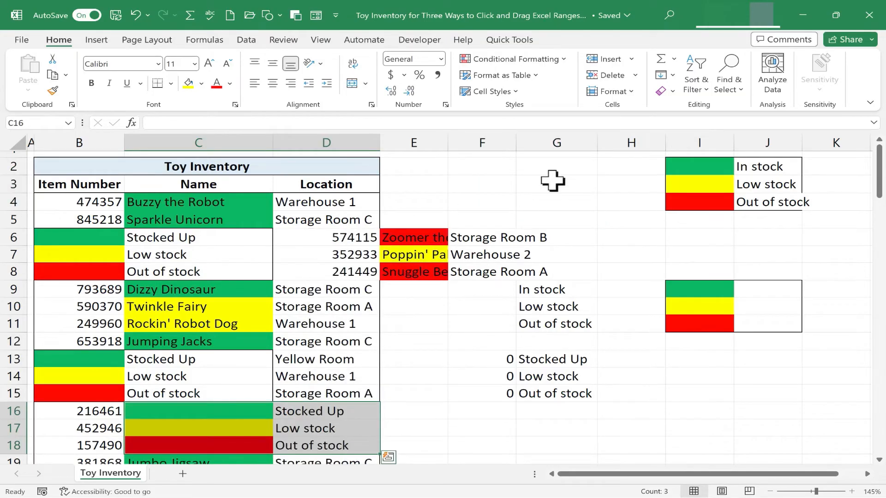
# Undo the Shift Down move, then Shift Right and Move the legend into C16:D18.
pyautogui.press('ctrl+z')
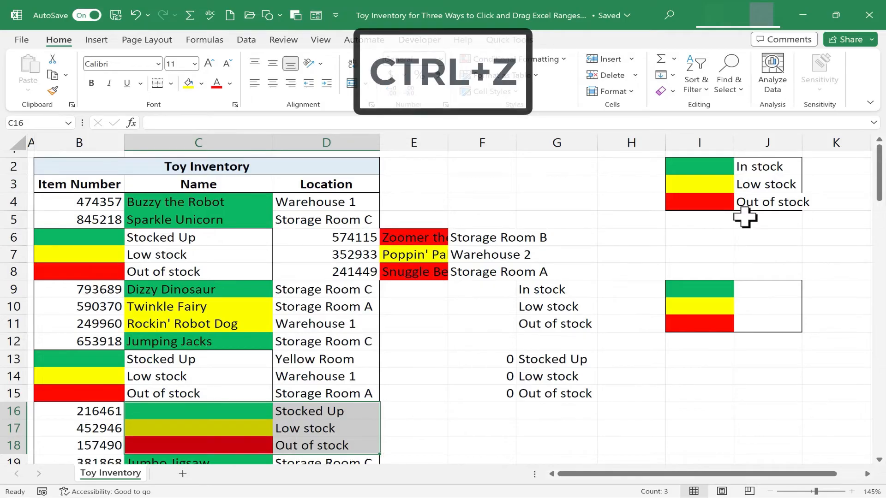
pyautogui.press('ctrl+z')
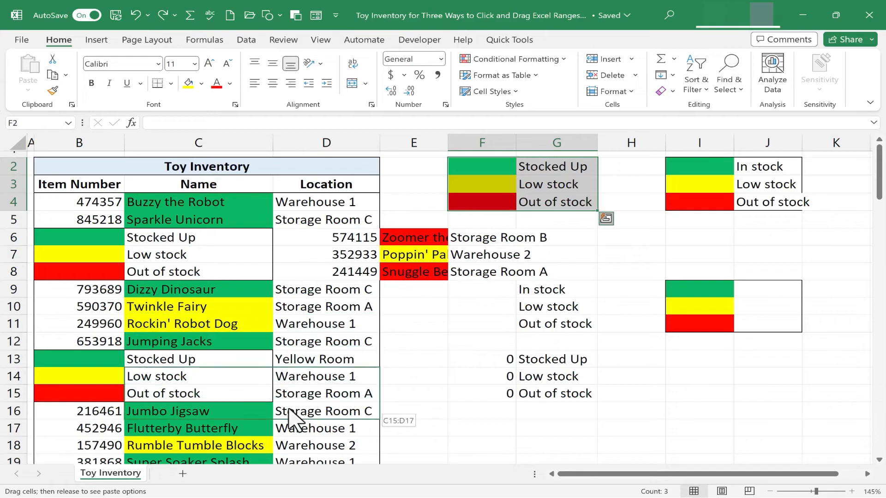
pyautogui.rightClick(294, 418)
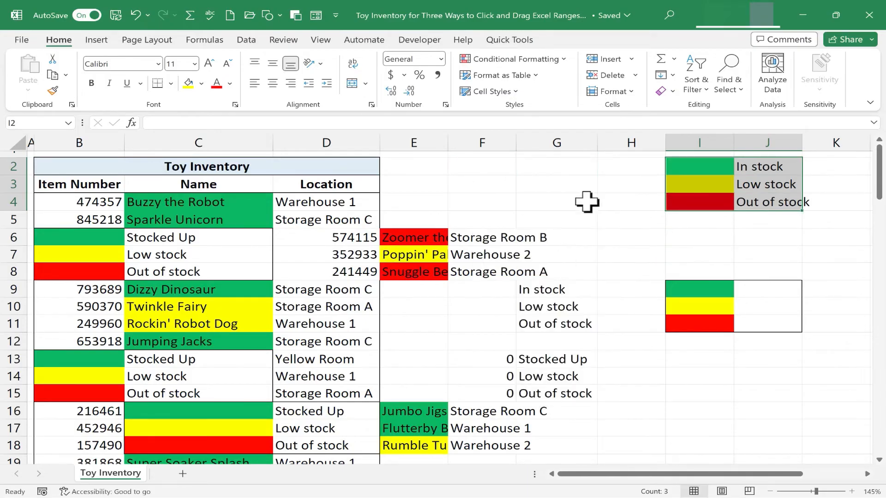
pyautogui.moveTo(589, 173)
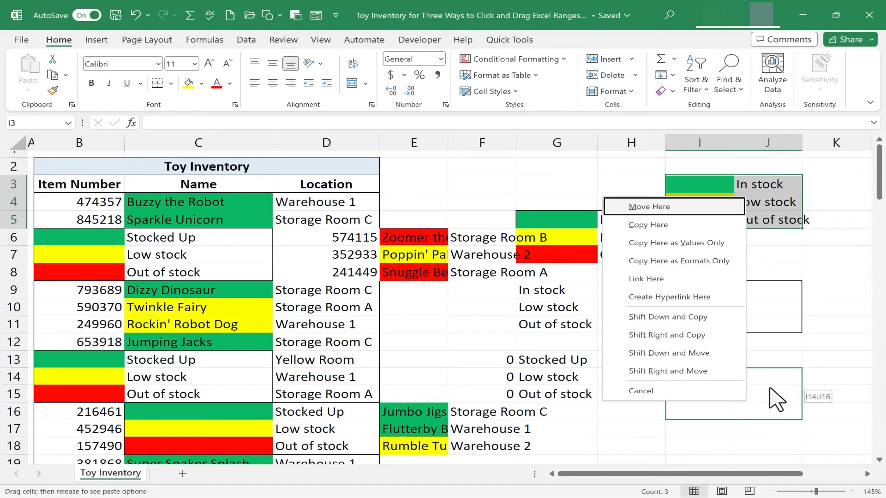
pyautogui.moveTo(689, 281)
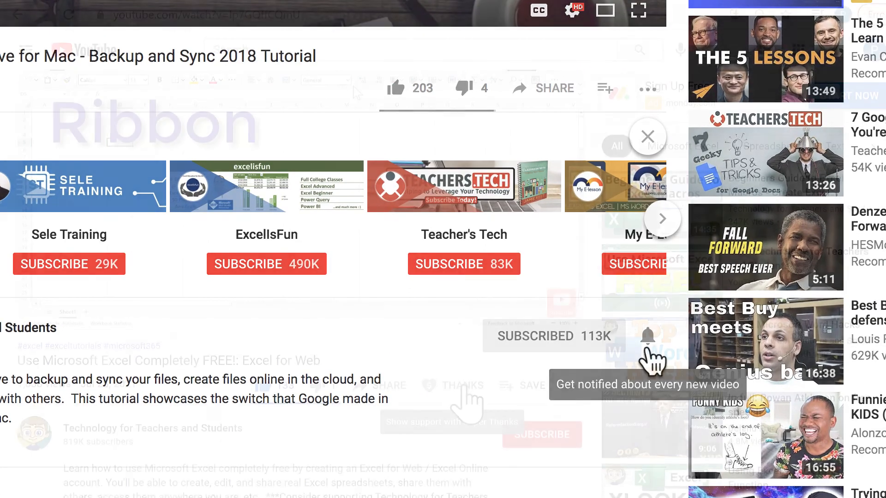
# Bring up the Super Thanks dialog for Technology for Teachers and Students.
pyautogui.click(648, 137)
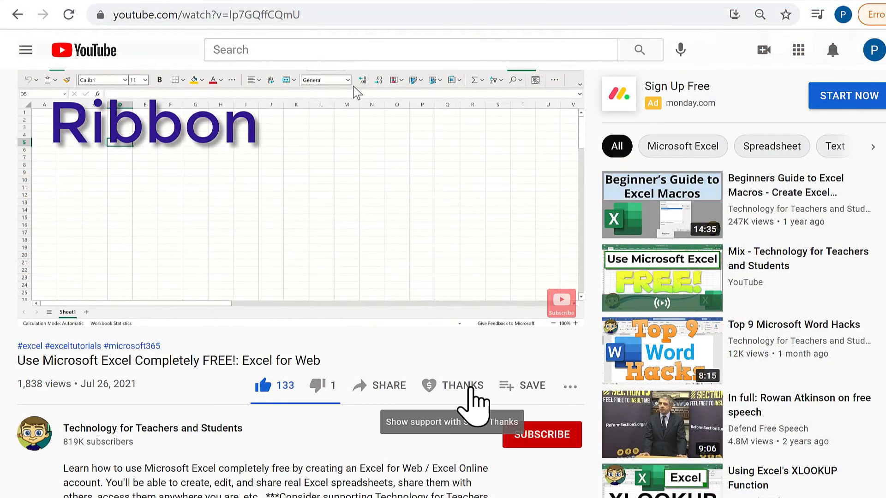
pyautogui.click(461, 385)
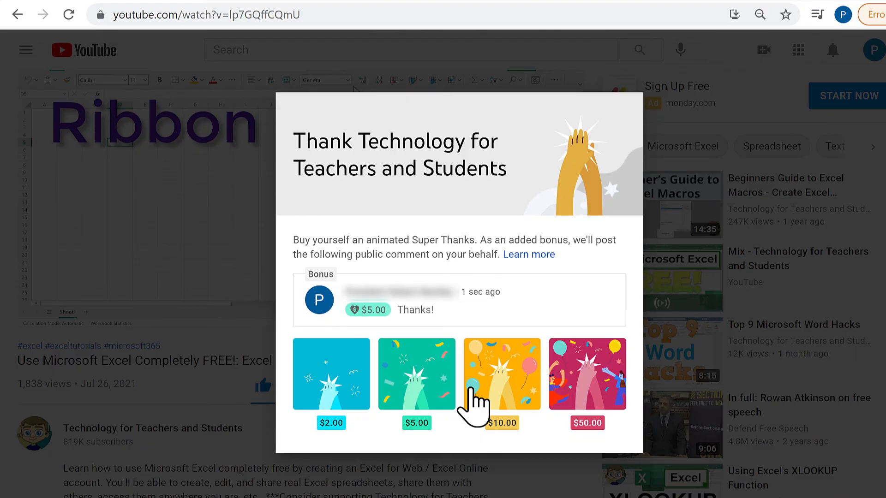